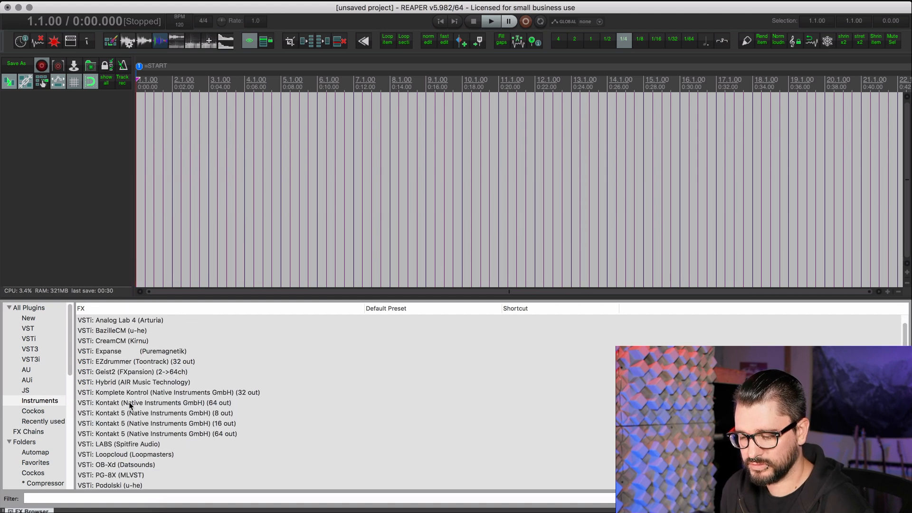
- Select 'VSTi: Kontakt (Native Instruments GmbH) (64 out)' in the Instruments list
click(156, 403)
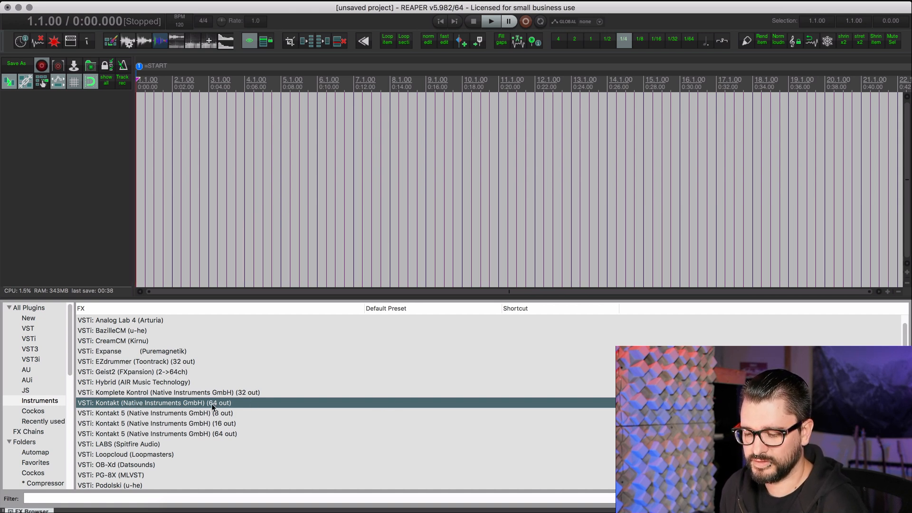
scroll(down, 3)
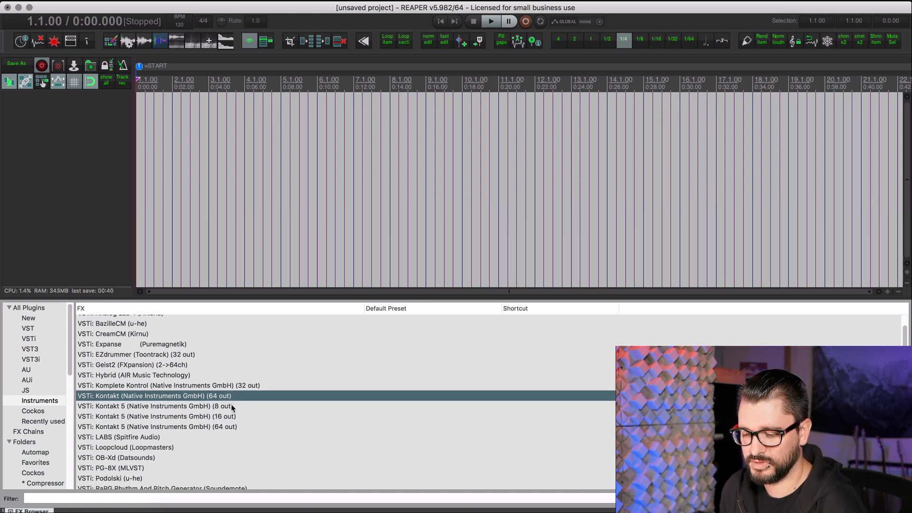
scroll(up, 3)
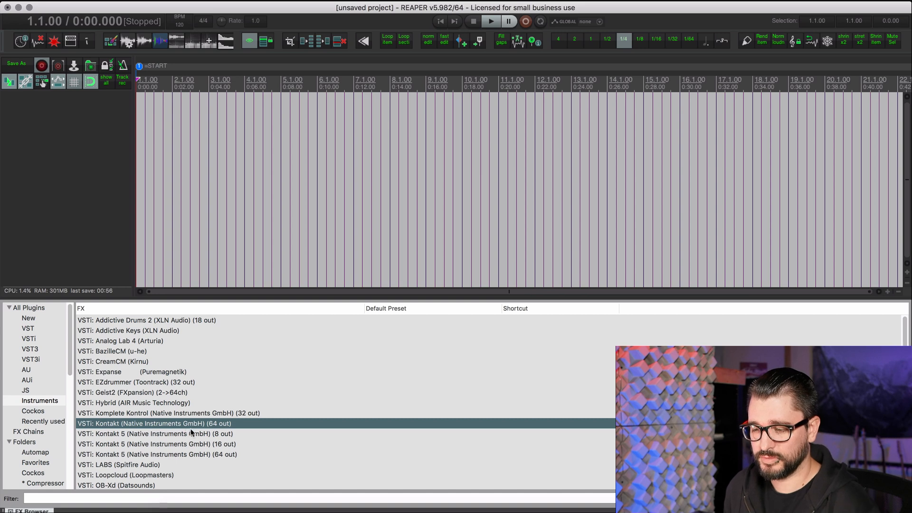
- Insert Kontakt (64 out) on a new track, declining the Build Routing extra output tracks
double_click(153, 423)
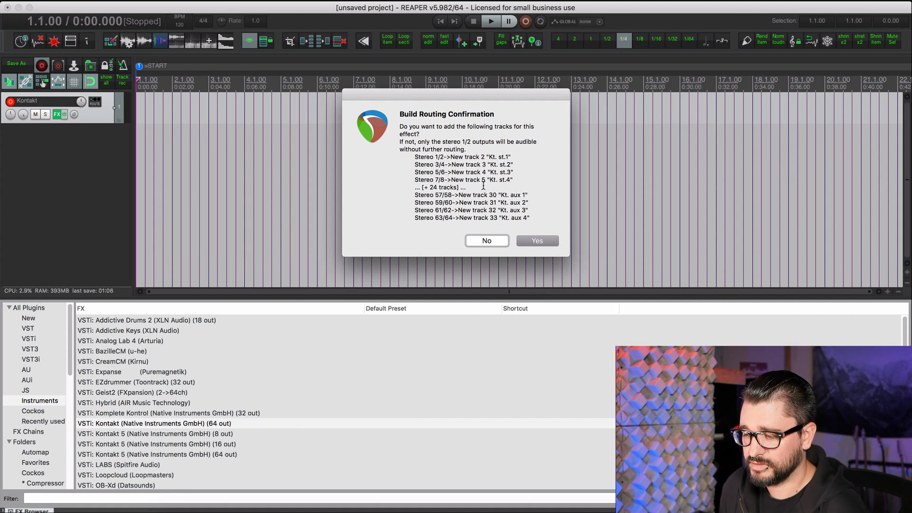
mouse_move(480, 206)
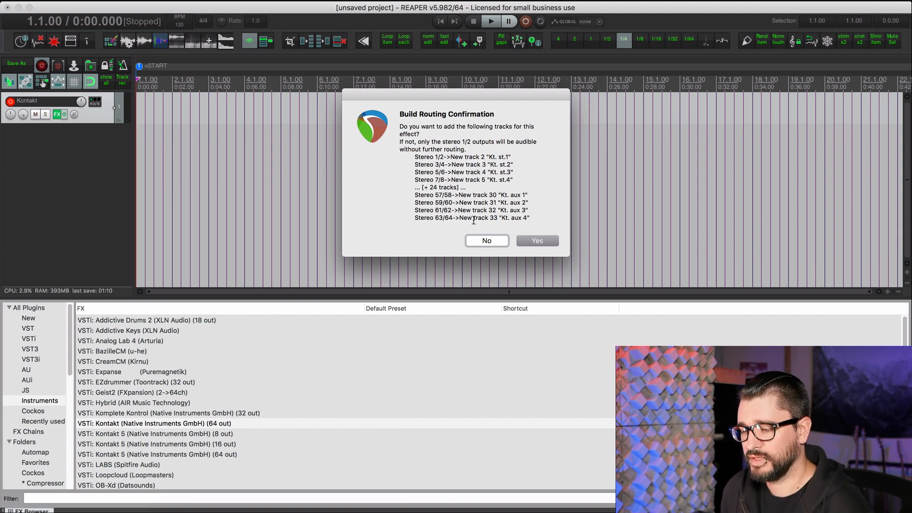
mouse_move(496, 247)
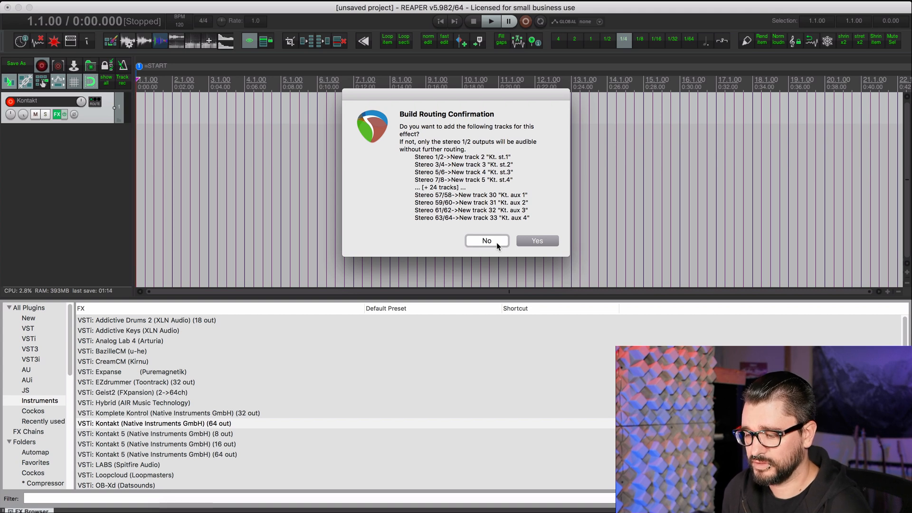
click(487, 241)
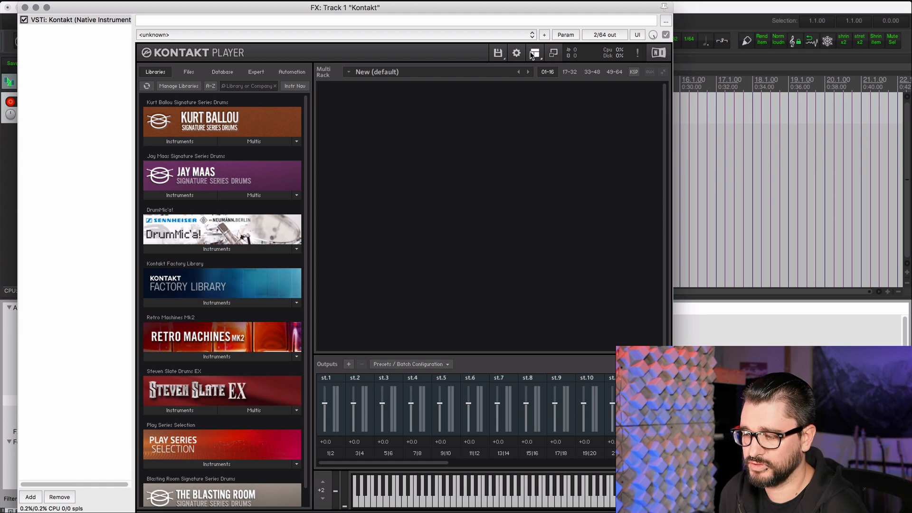
click(534, 53)
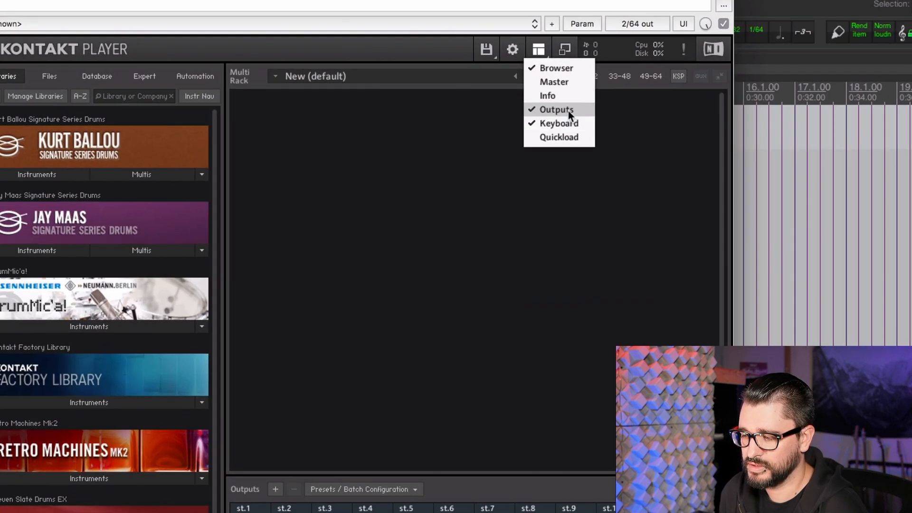
mouse_move(541, 52)
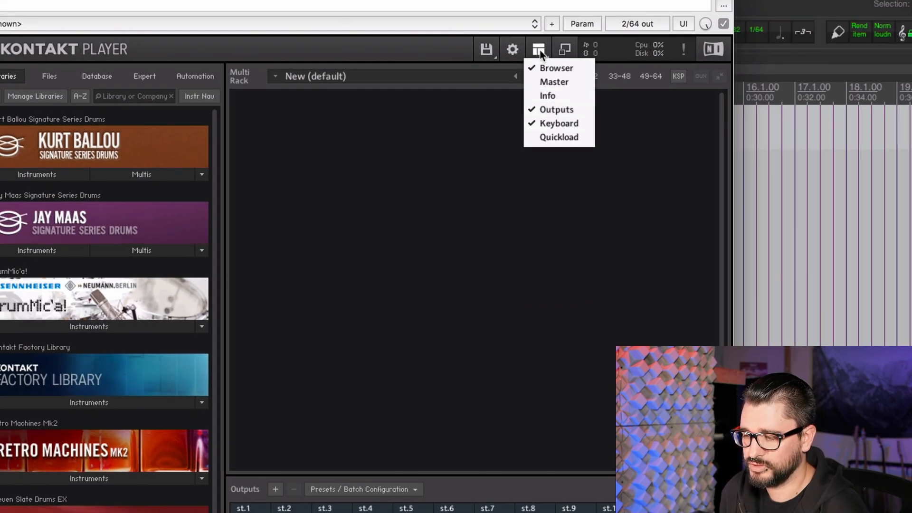
mouse_move(556, 110)
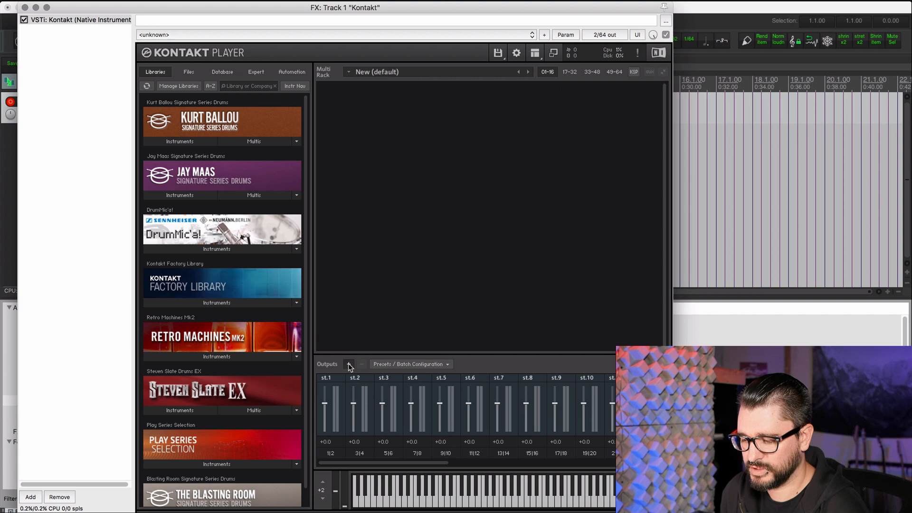
- Start a batch of 16 output channels beginning at host output Kt. st.1 [1]
click(349, 364)
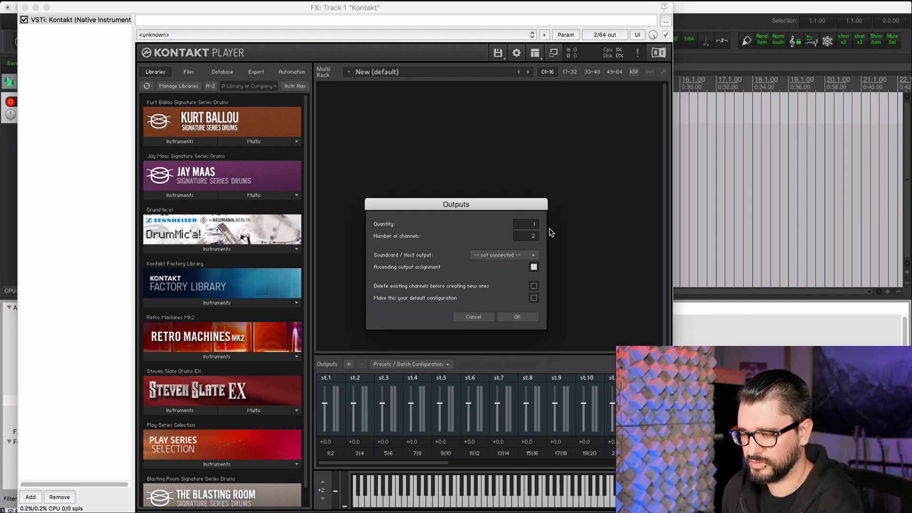
click(526, 224)
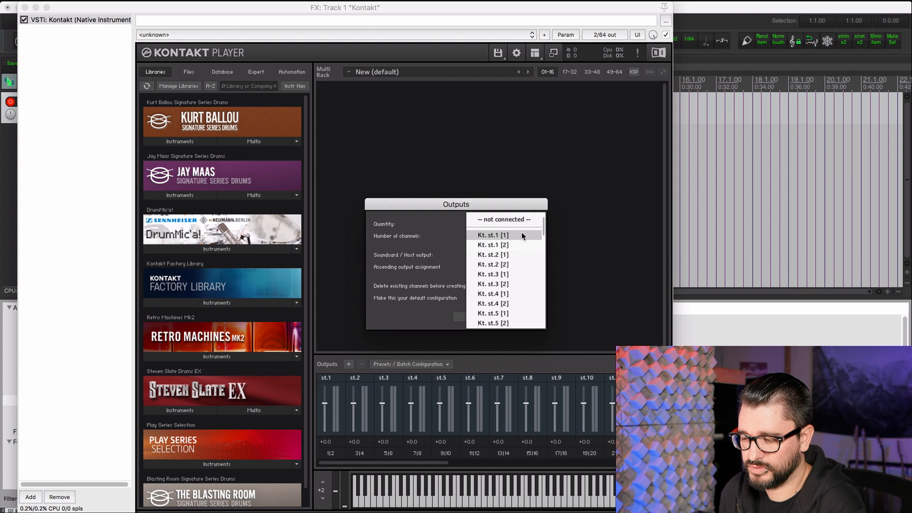
click(492, 235)
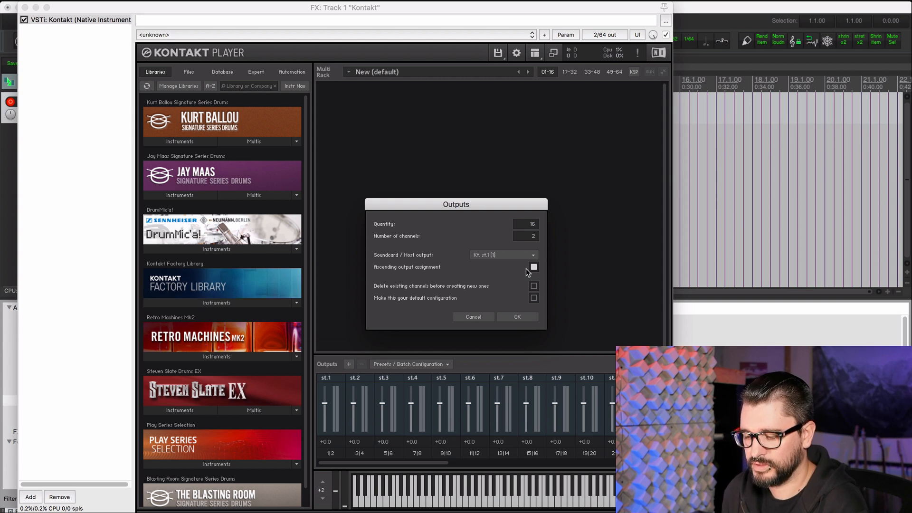
mouse_move(504, 301)
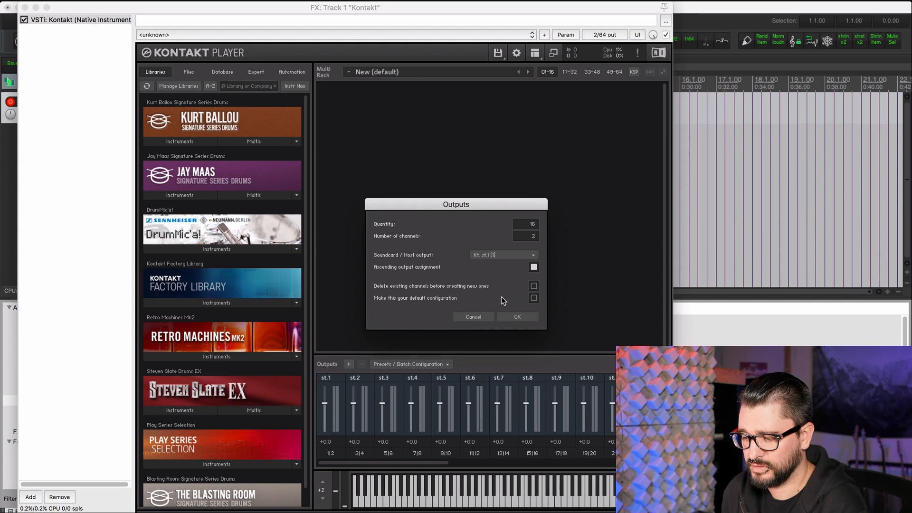
- Delete existing channels, make this the default, and confirm the 16-output configuration
click(533, 286)
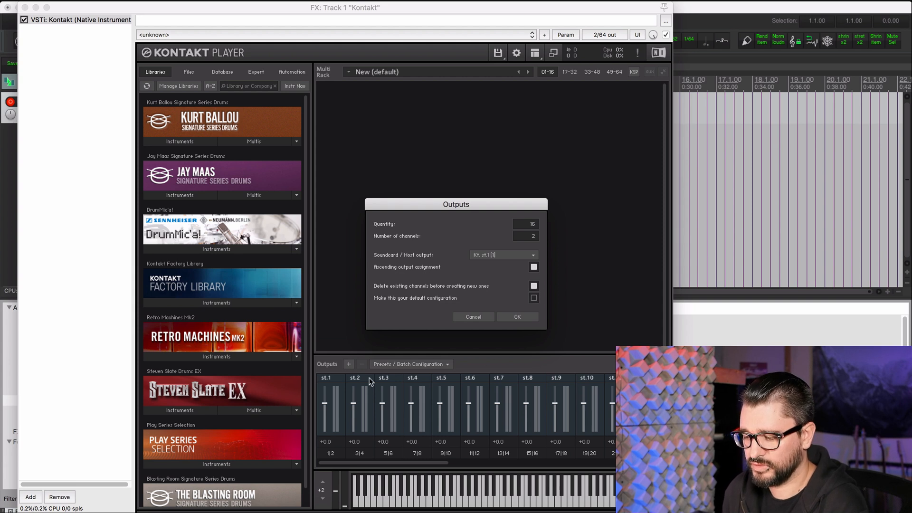
mouse_move(540, 307)
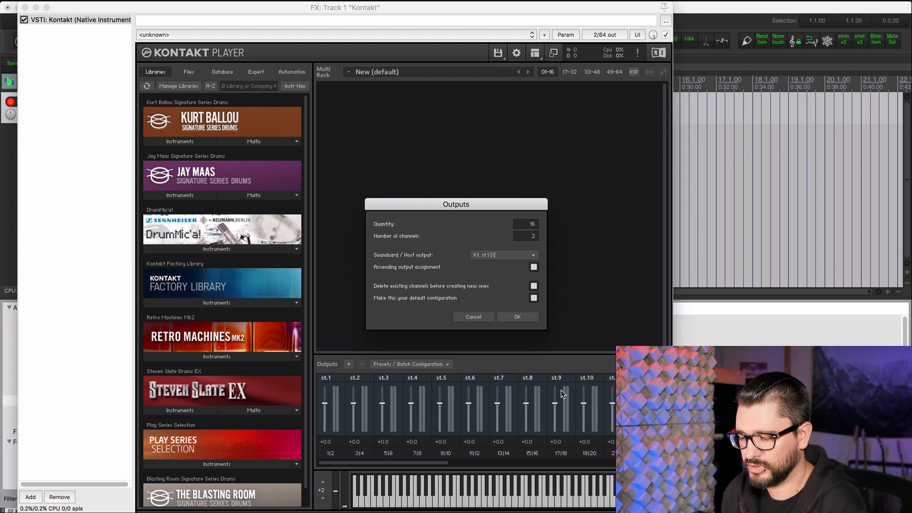
mouse_move(531, 401)
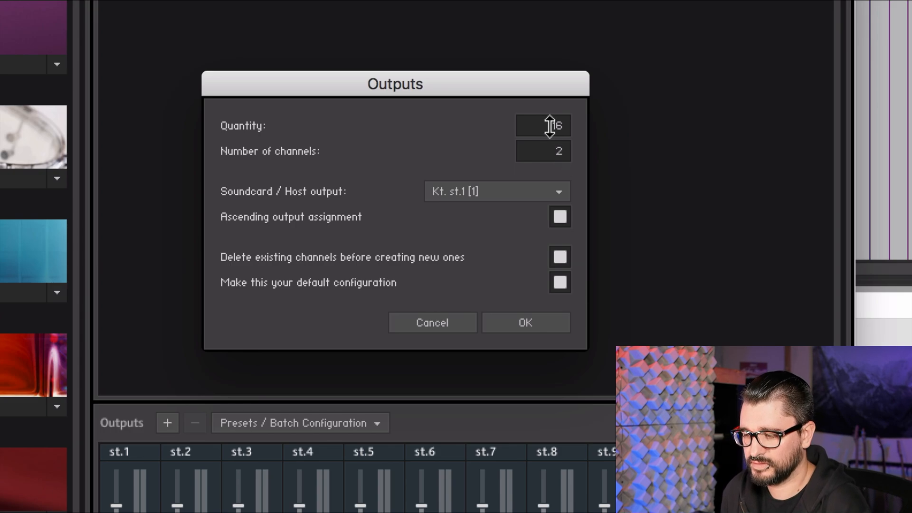
mouse_move(542, 151)
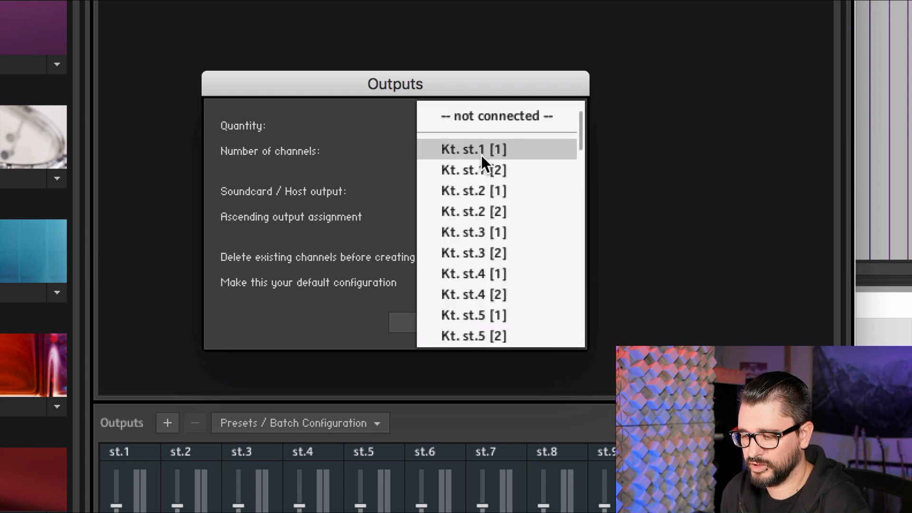
click(474, 150)
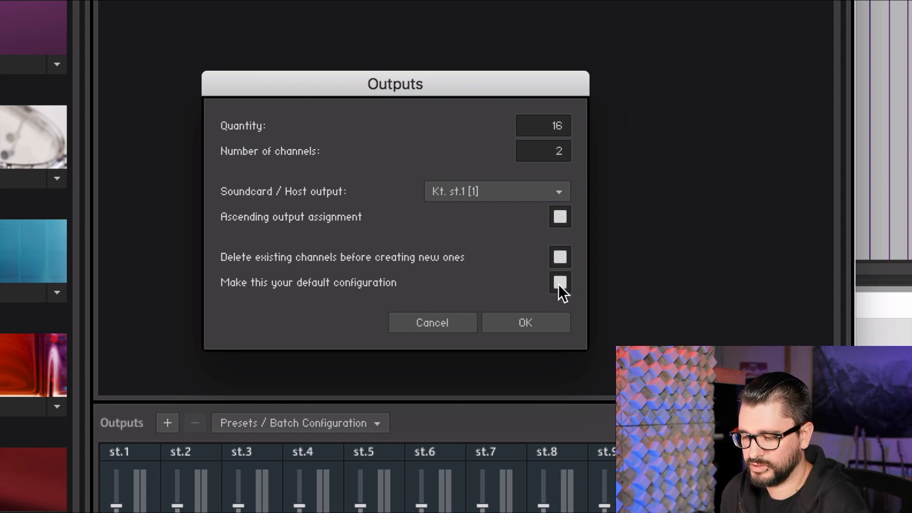
mouse_move(543, 305)
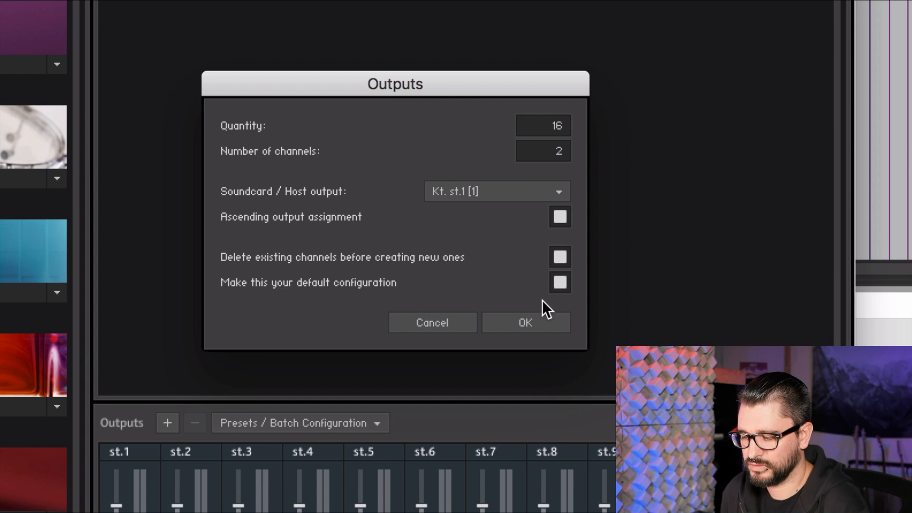
click(525, 323)
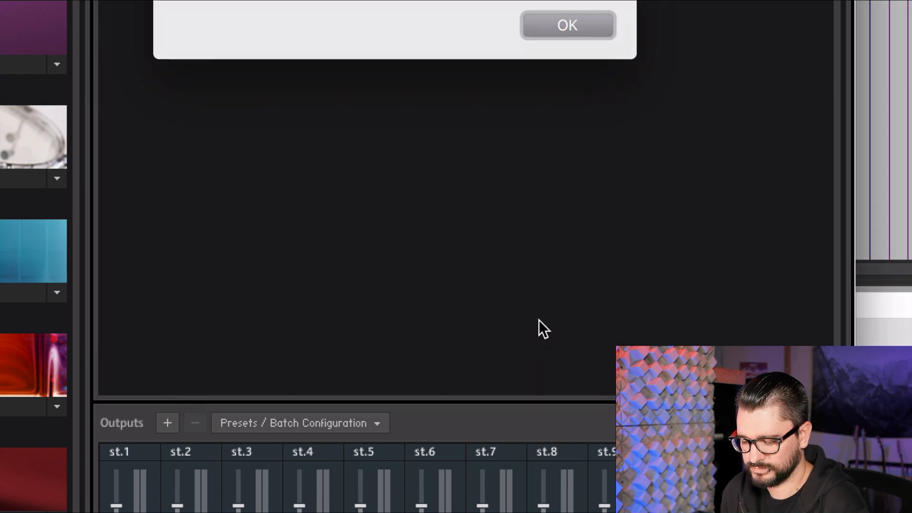
- Dismiss the 'Output configuration was saved as default' message
click(566, 25)
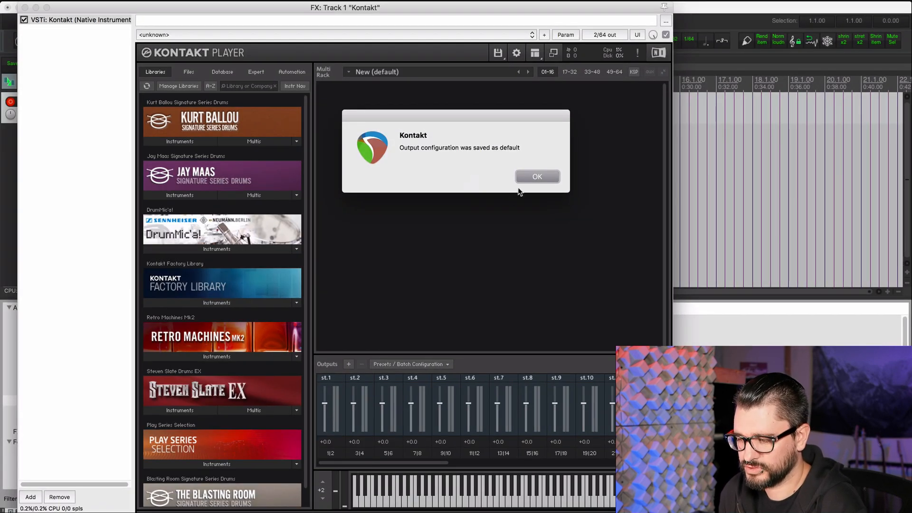
click(536, 177)
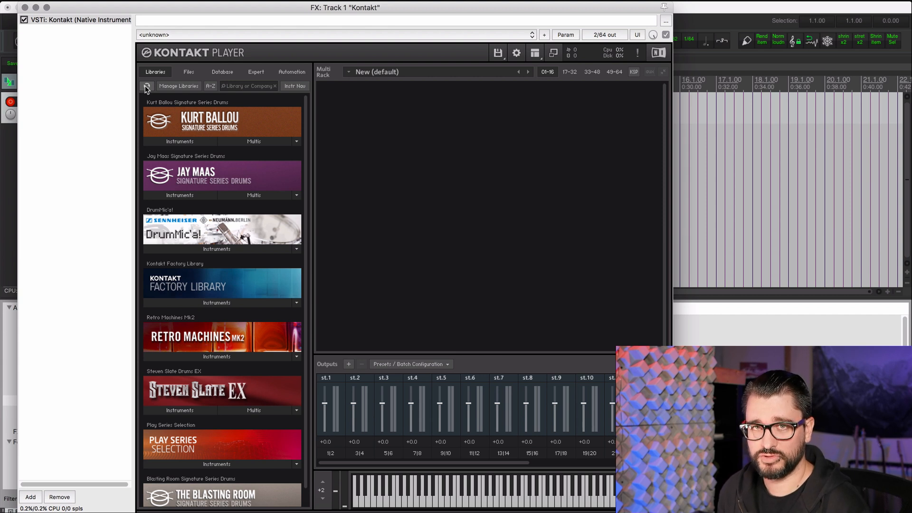
mouse_move(98, 26)
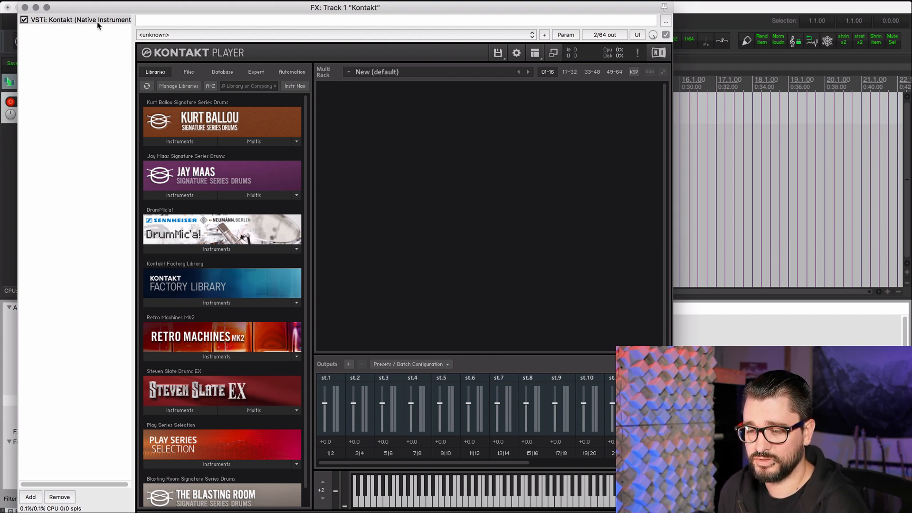
- Toggle the Kontakt FX offline and bring it back online to reload its outputs
right_click(76, 19)
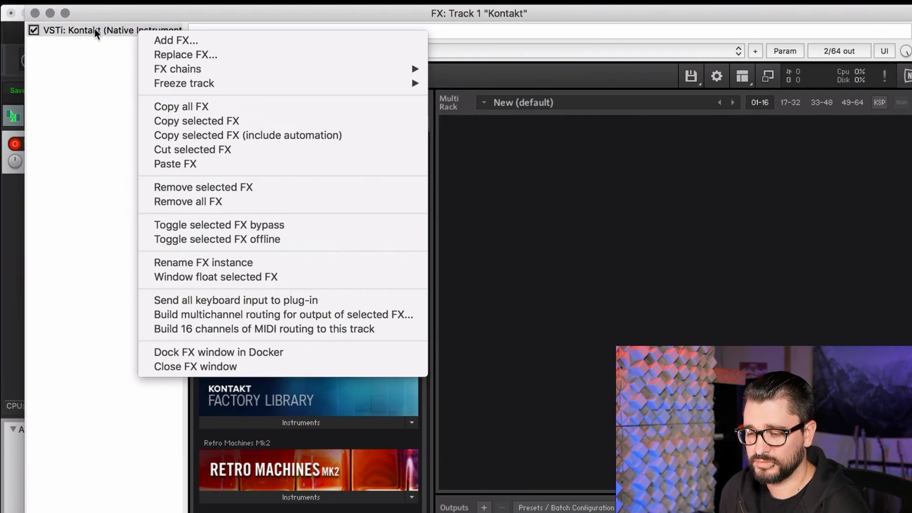
mouse_move(216, 239)
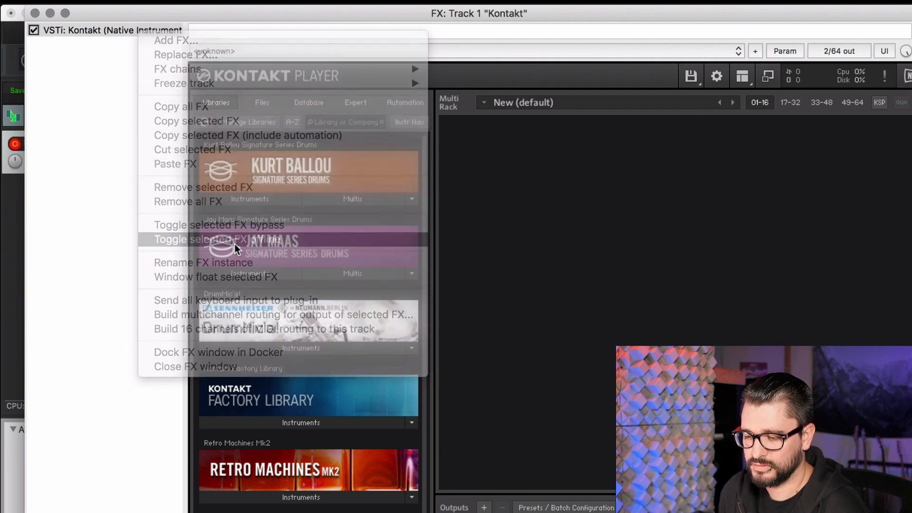
click(219, 240)
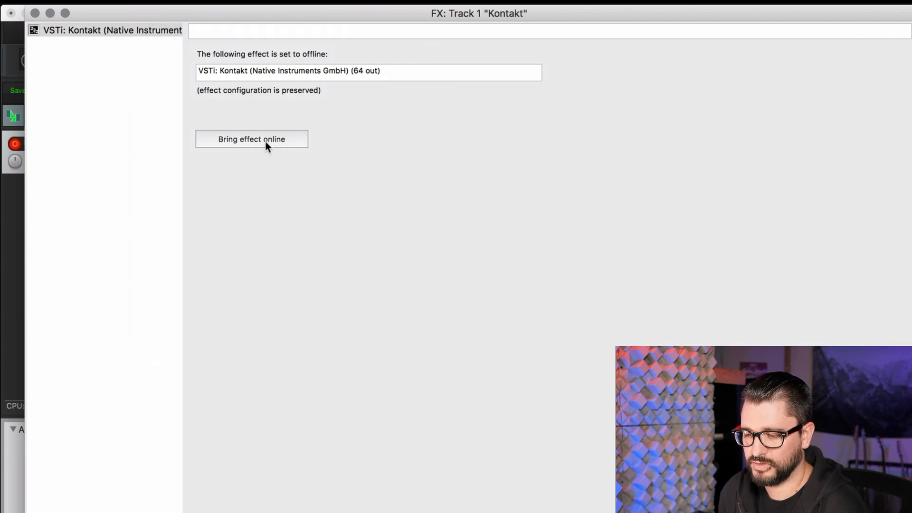
click(251, 139)
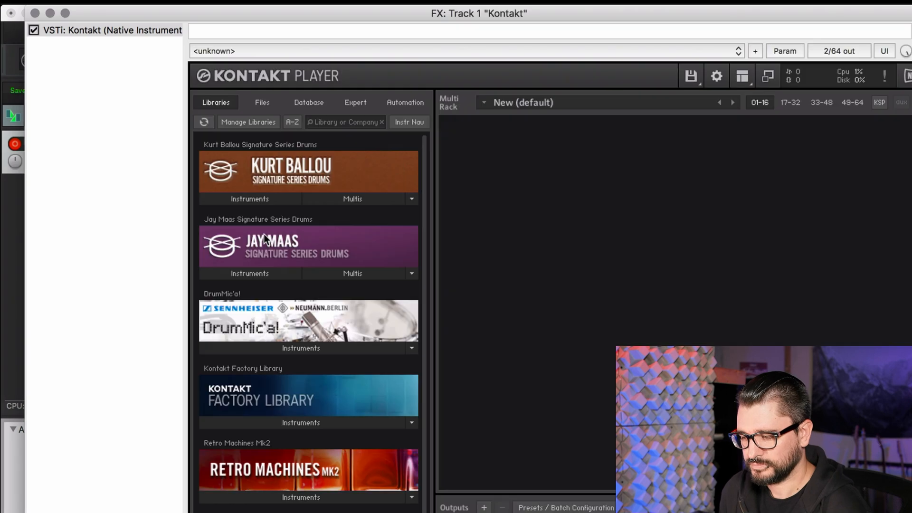
mouse_move(154, 63)
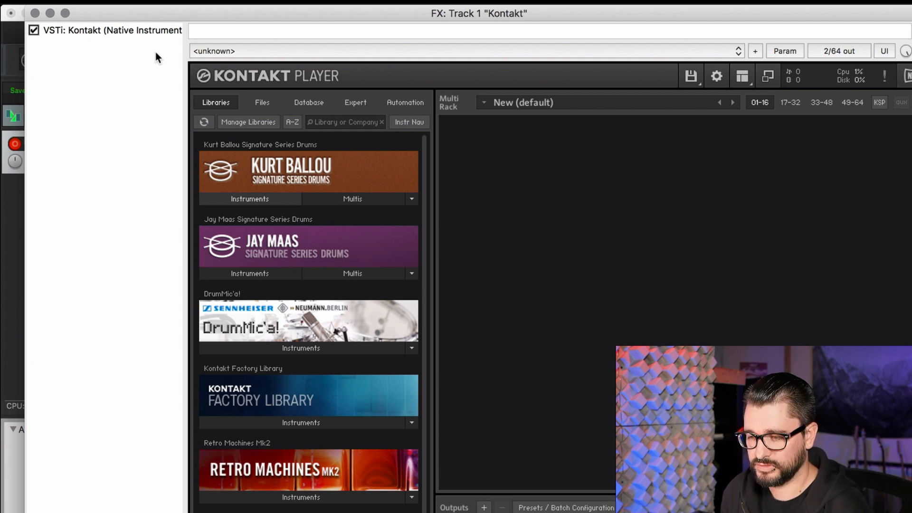
- Build multichannel routing for Kontakt's outputs, confirming the new Kt. st. output tracks
click(105, 30)
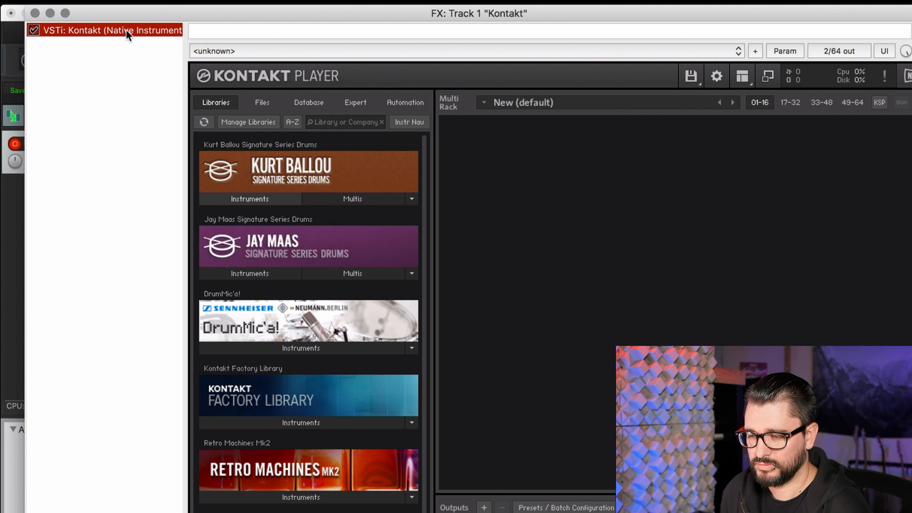
right_click(108, 30)
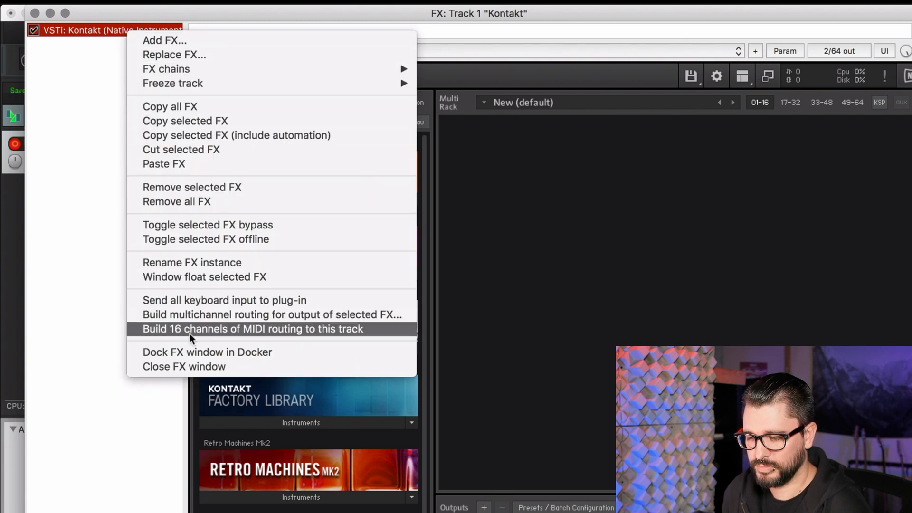
mouse_move(238, 315)
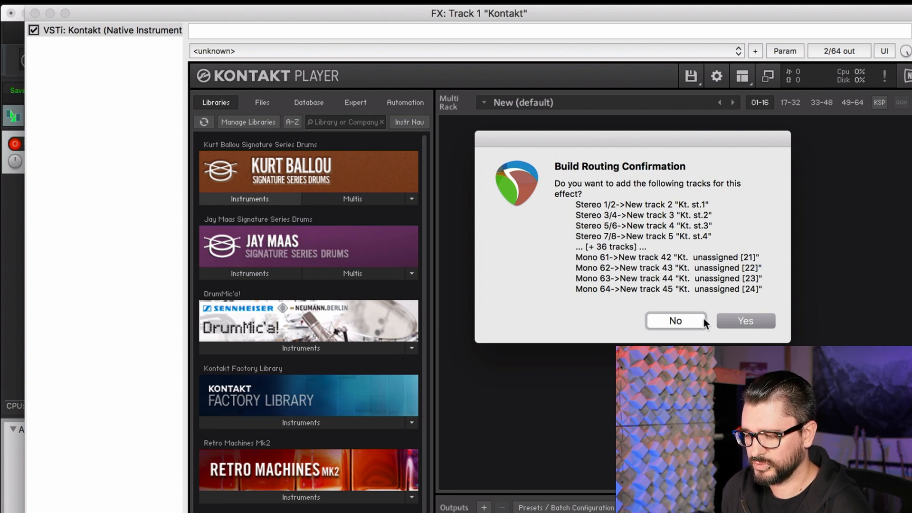
mouse_move(745, 322)
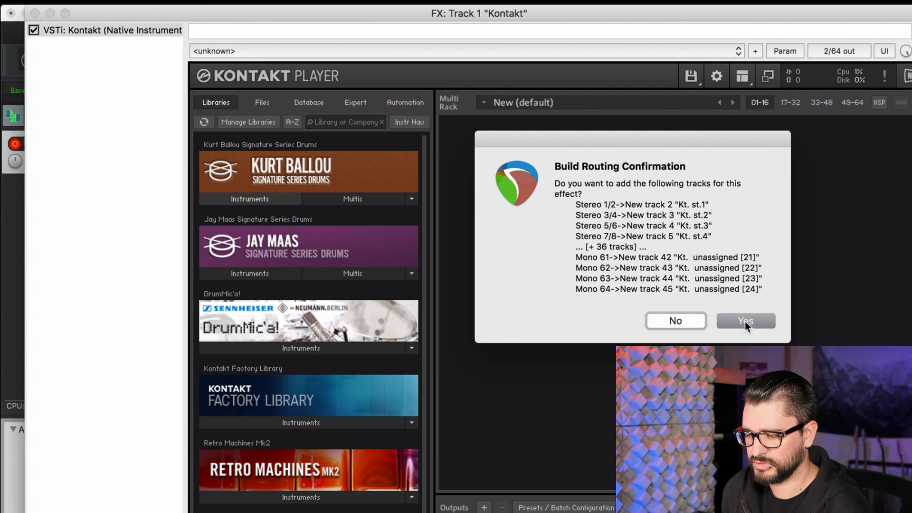
click(745, 320)
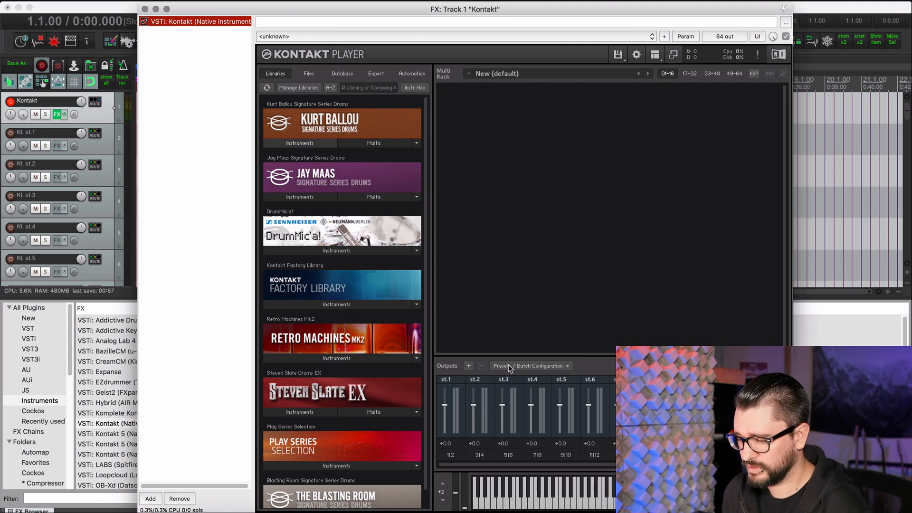
scroll(right, 3)
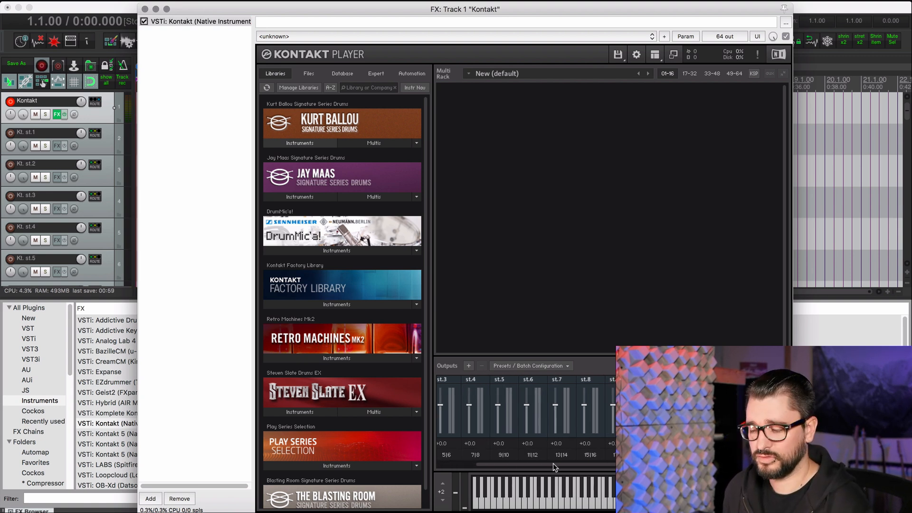
scroll(right, 3)
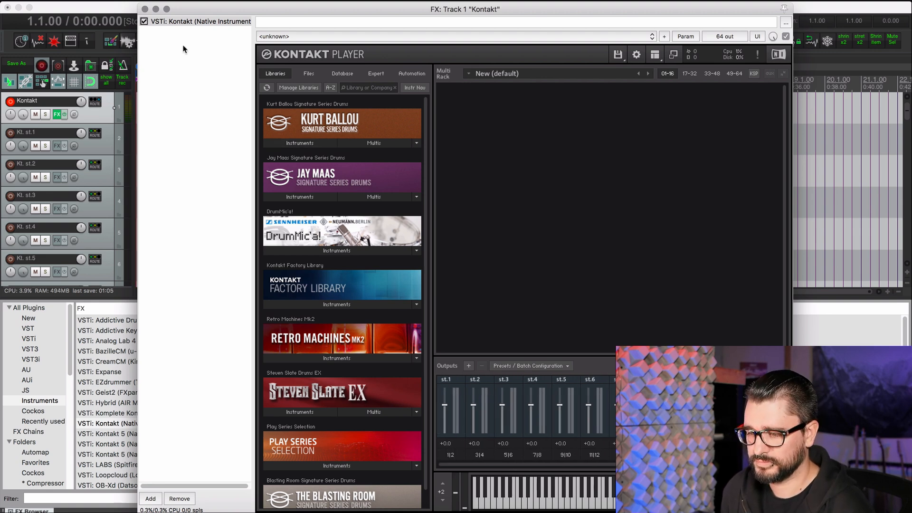
click(154, 8)
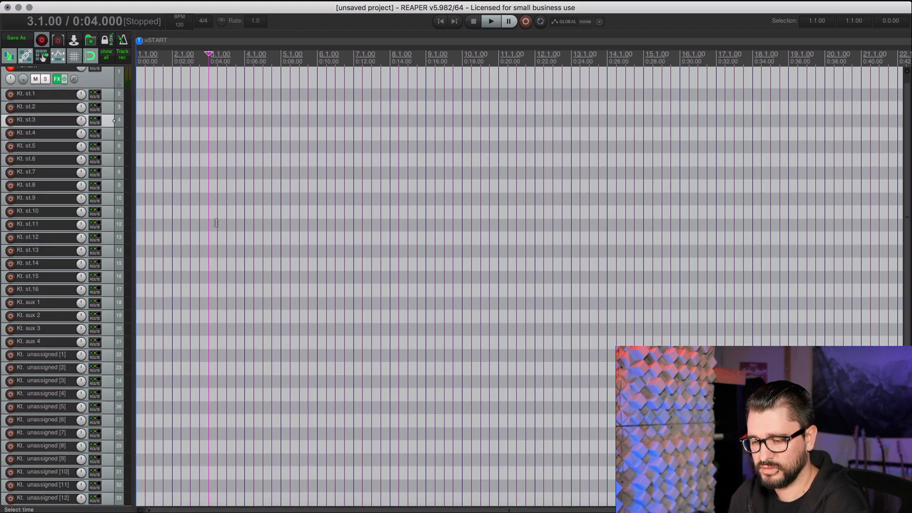
- Scroll the track list down to Kt. unassigned [24] and back to review the output tracks
scroll(down, 3)
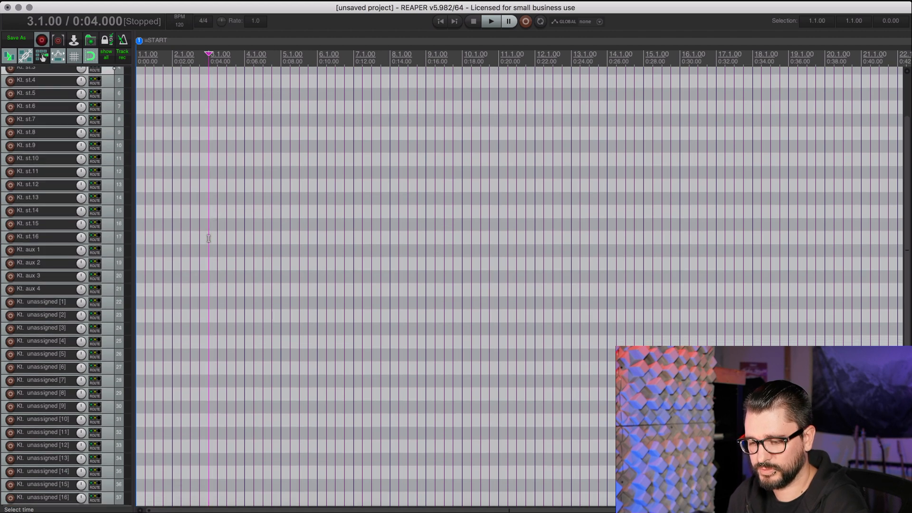
scroll(down, 3)
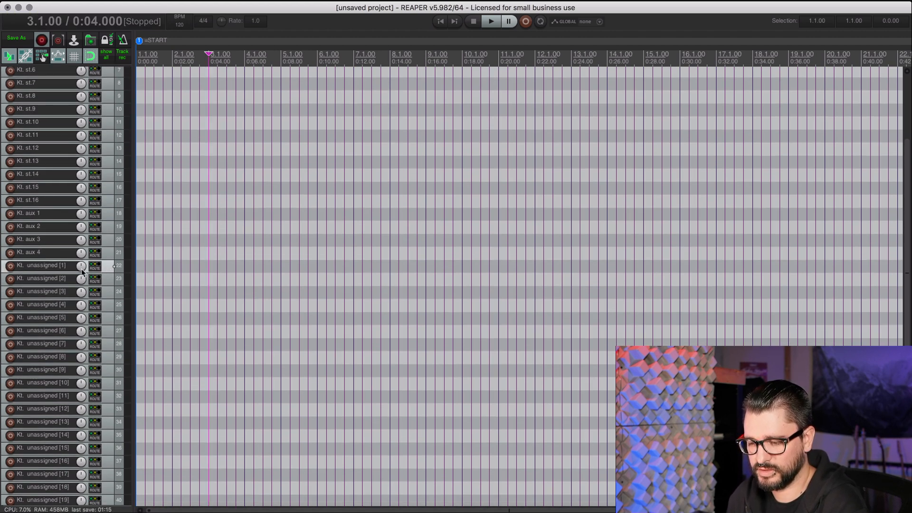
scroll(down, 3)
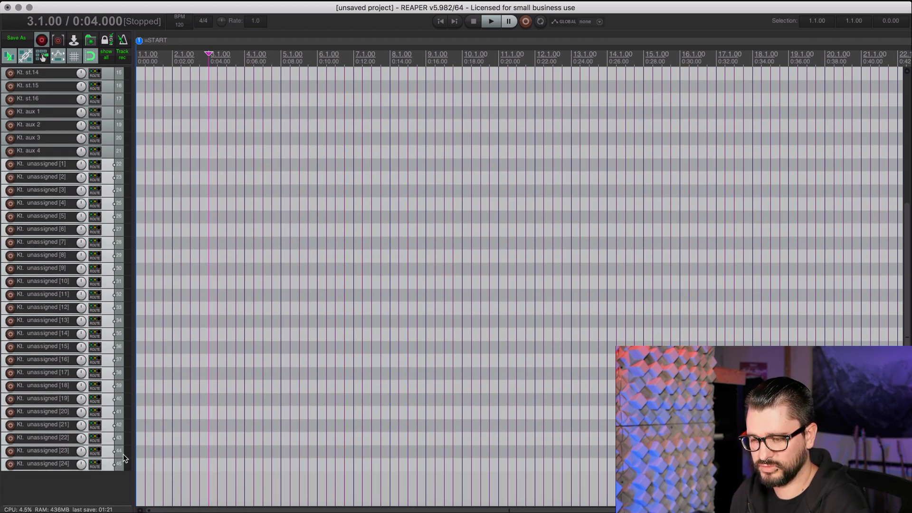
scroll(up, 3)
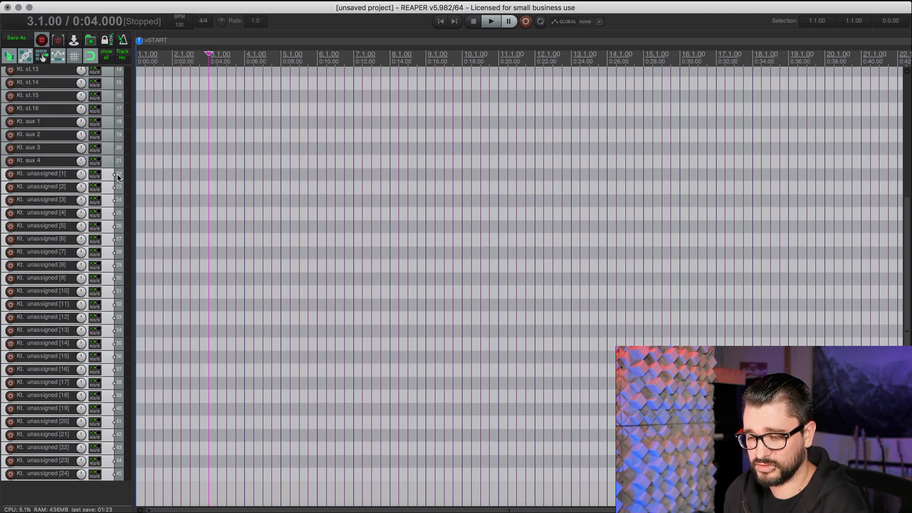
mouse_move(141, 476)
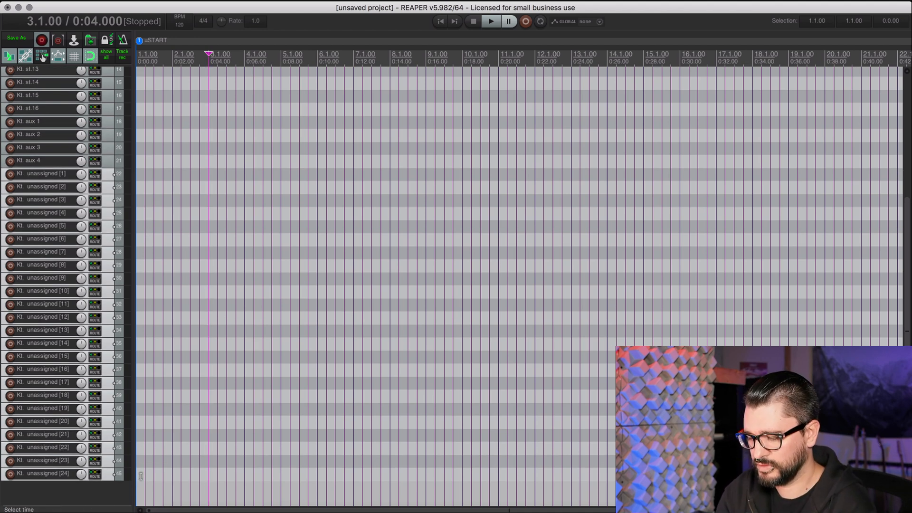
scroll(up, 3)
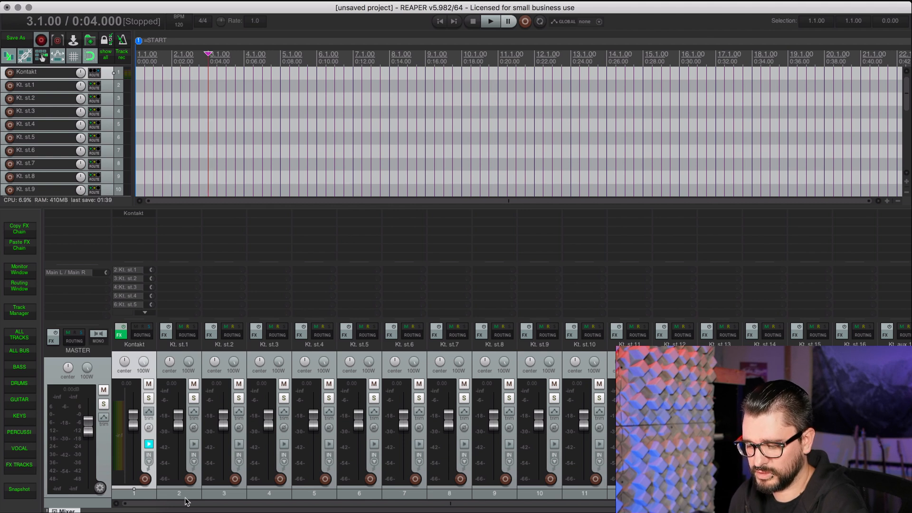
- Set the Kontakt output tracks, Kt. st.1 through aux 4, to one random shared colour
scroll(right, 3)
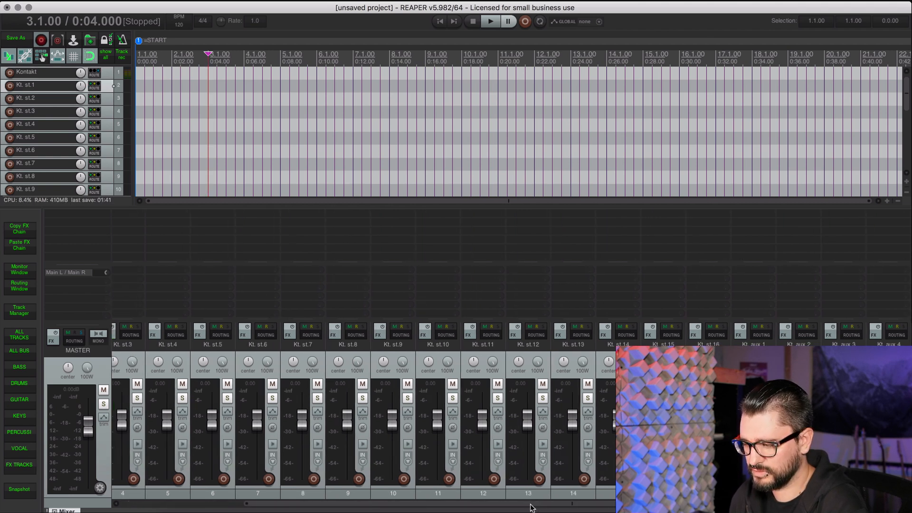
scroll(down, 3)
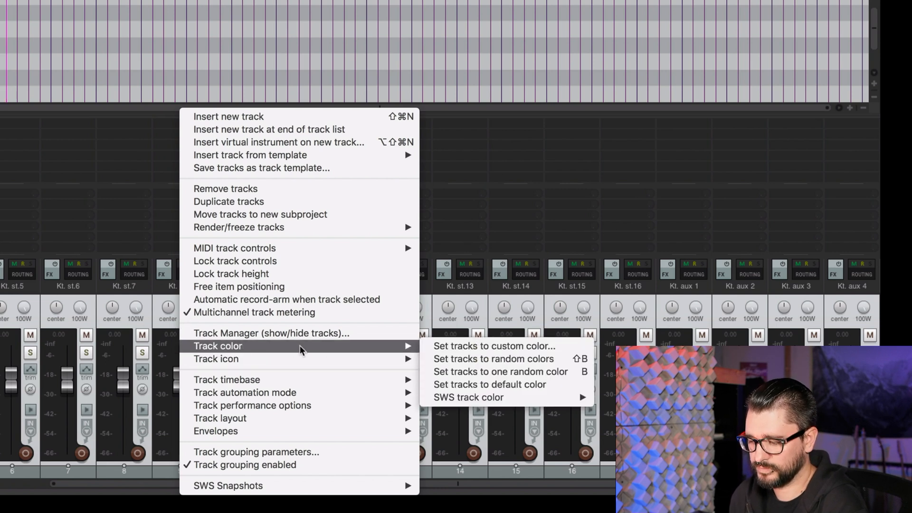
mouse_move(575, 378)
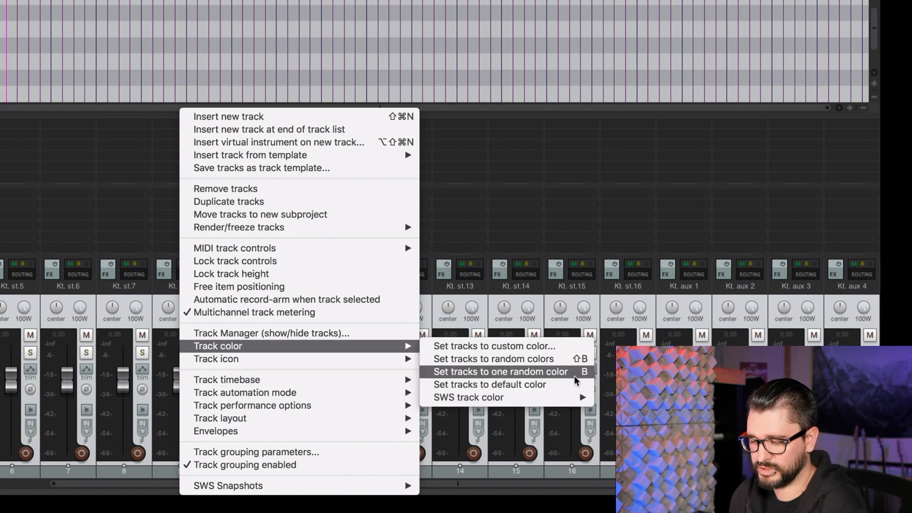
click(499, 371)
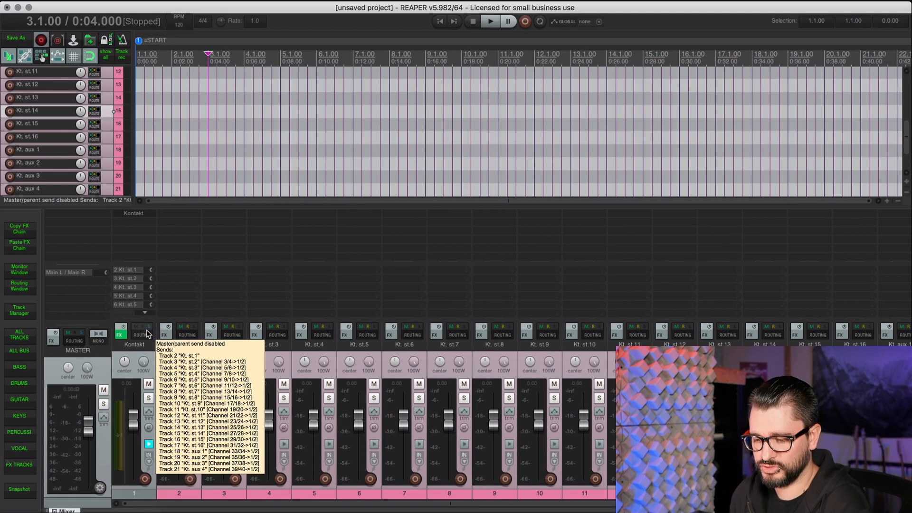
click(141, 334)
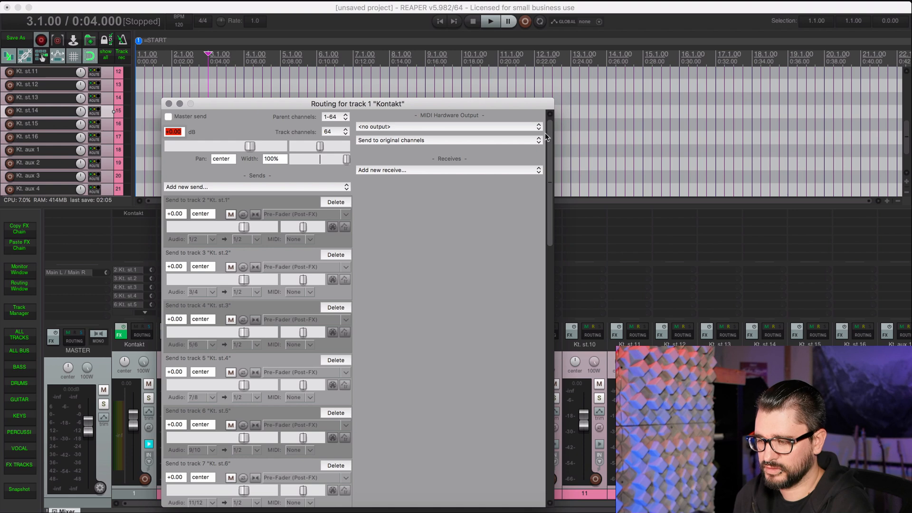
drag(358, 104, 361, 43)
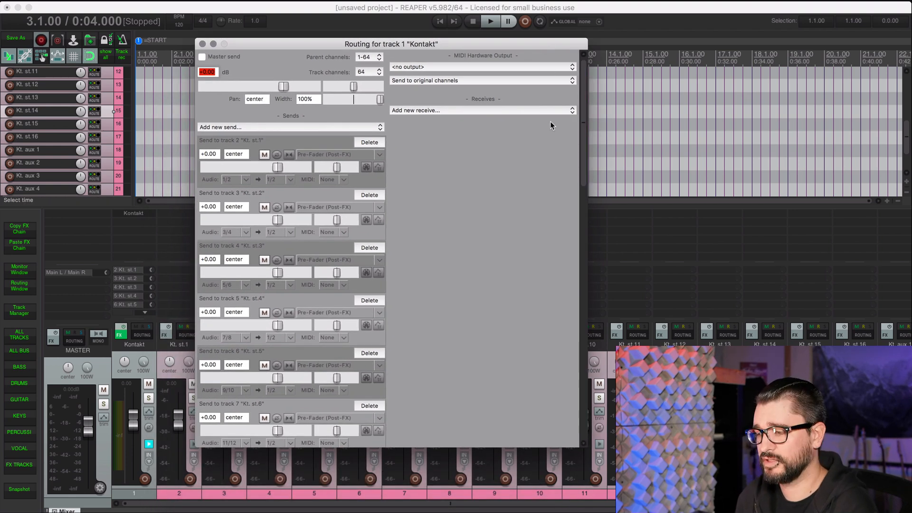
scroll(down, 3)
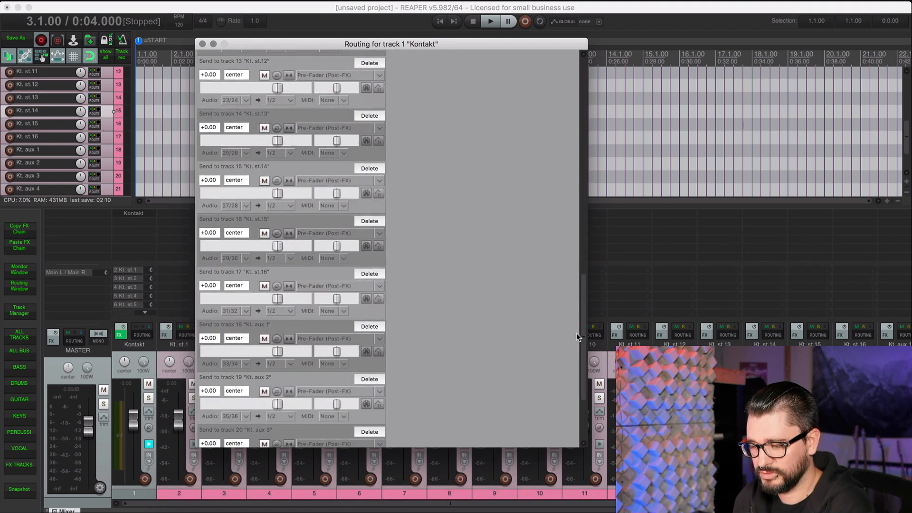
scroll(down, 3)
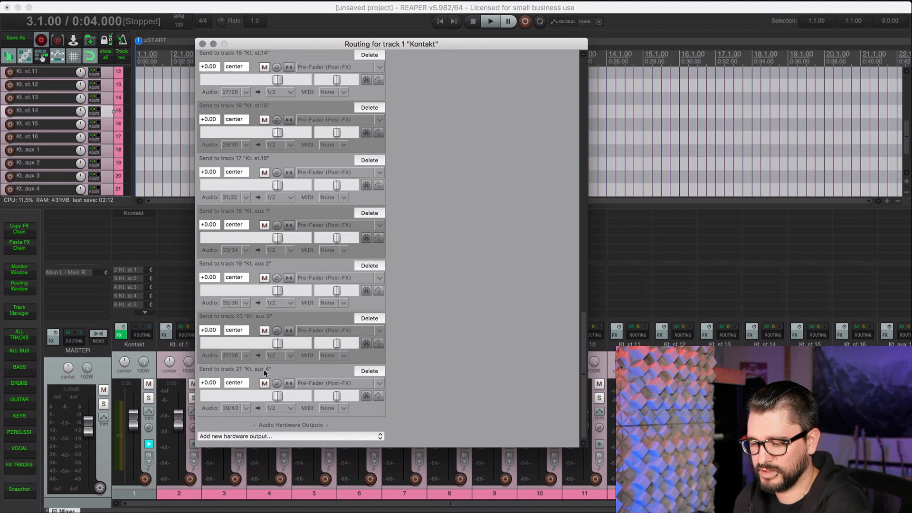
mouse_move(236, 358)
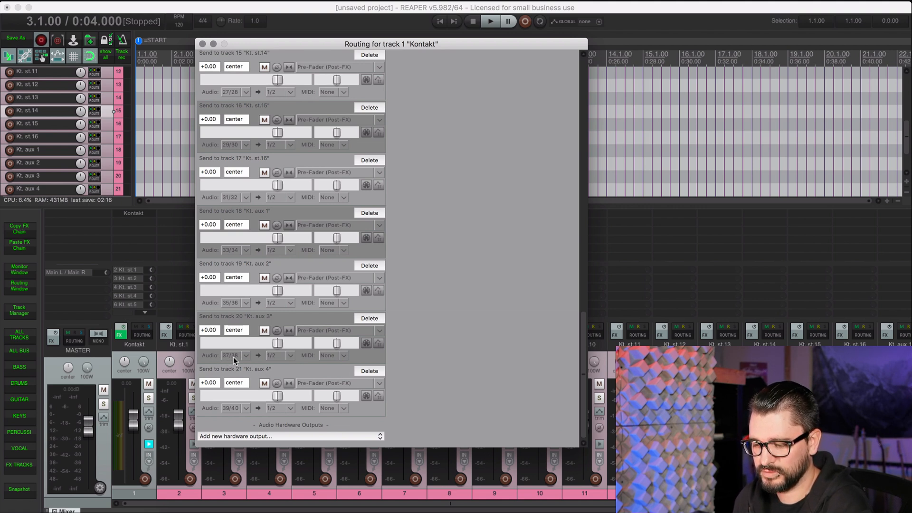
click(244, 356)
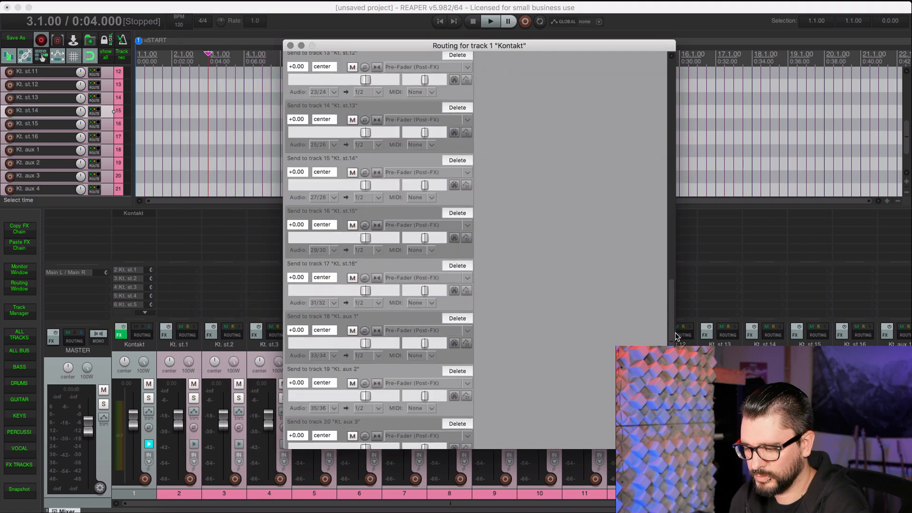
scroll(down, 3)
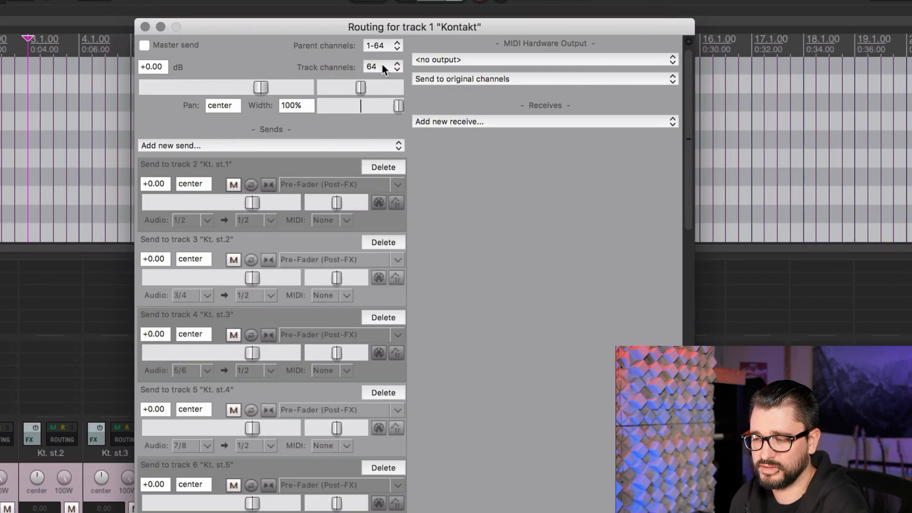
- Set the Kontakt track to 40 track channels instead of 64
click(381, 67)
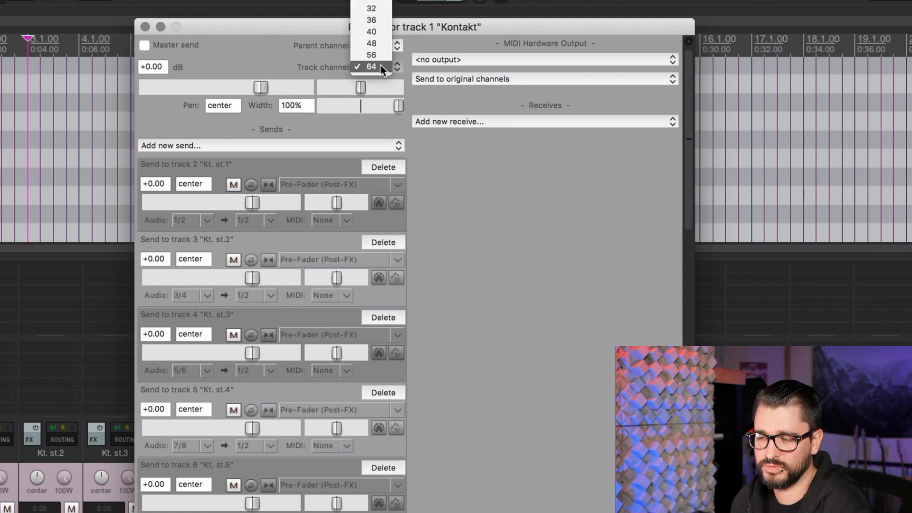
mouse_move(371, 31)
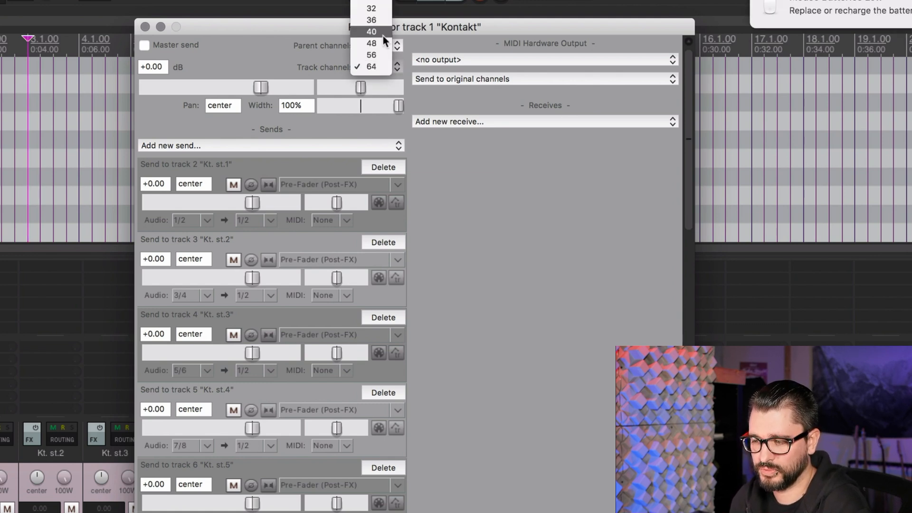
click(371, 31)
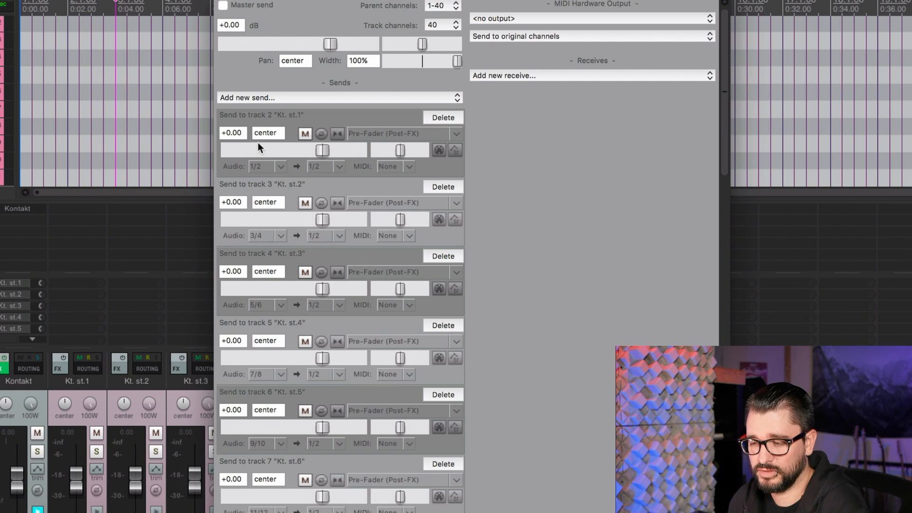
mouse_move(269, 136)
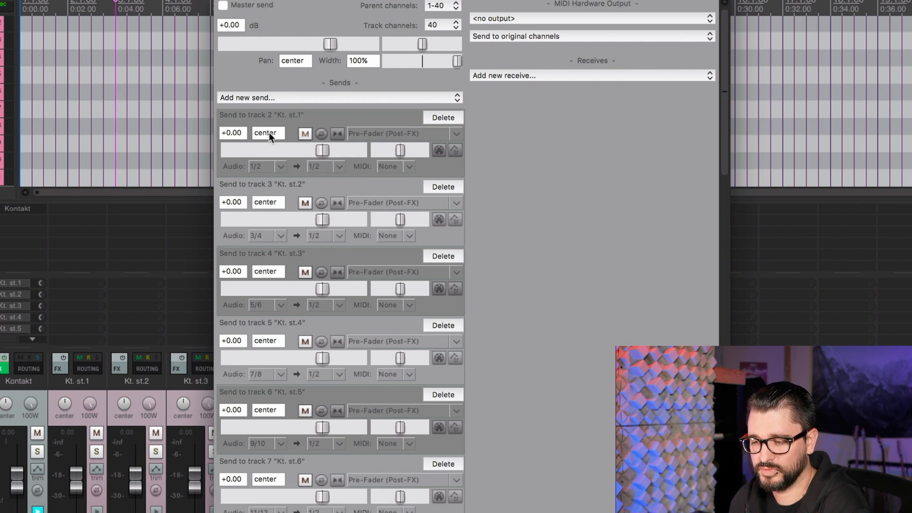
mouse_move(407, 187)
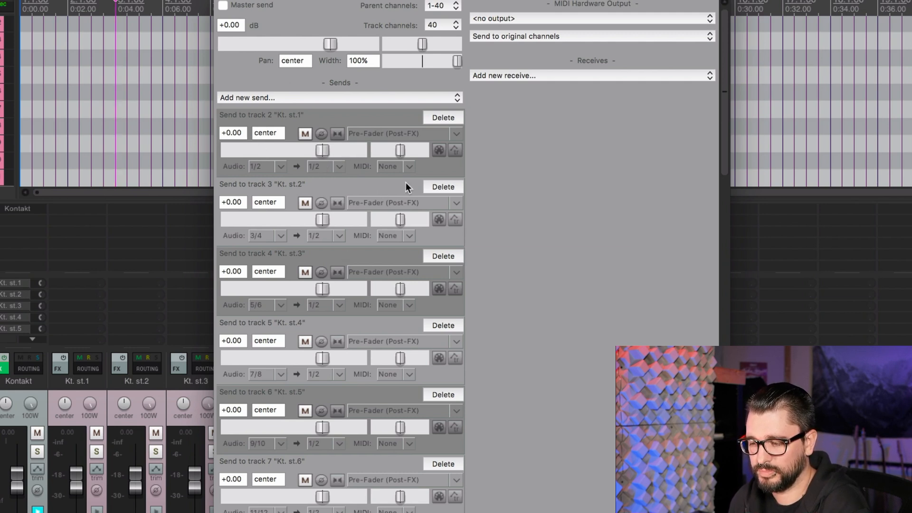
mouse_move(328, 154)
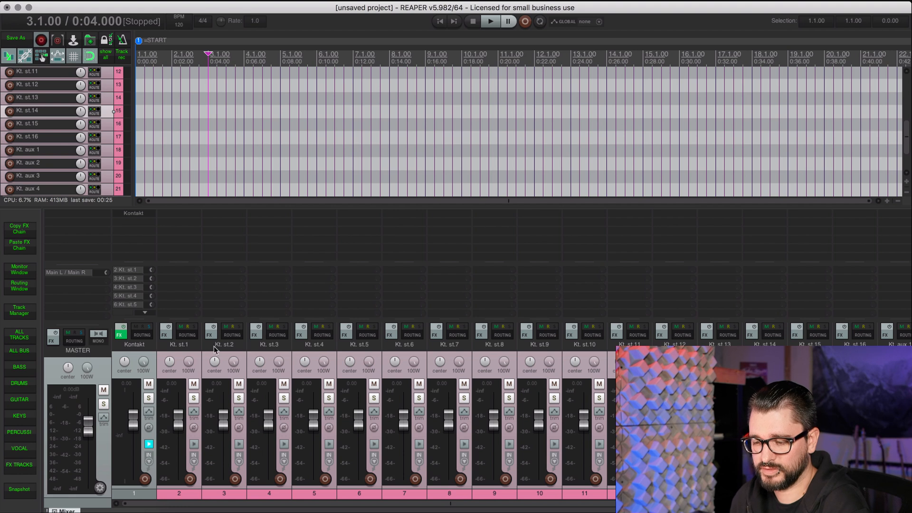
- Scroll back up the track list after closing the Kontakt Routing window
scroll(up, 3)
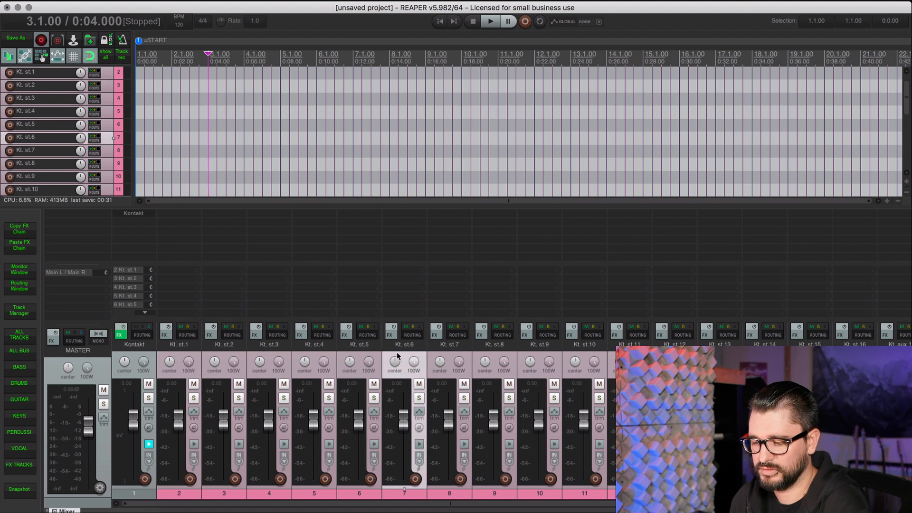
mouse_move(183, 278)
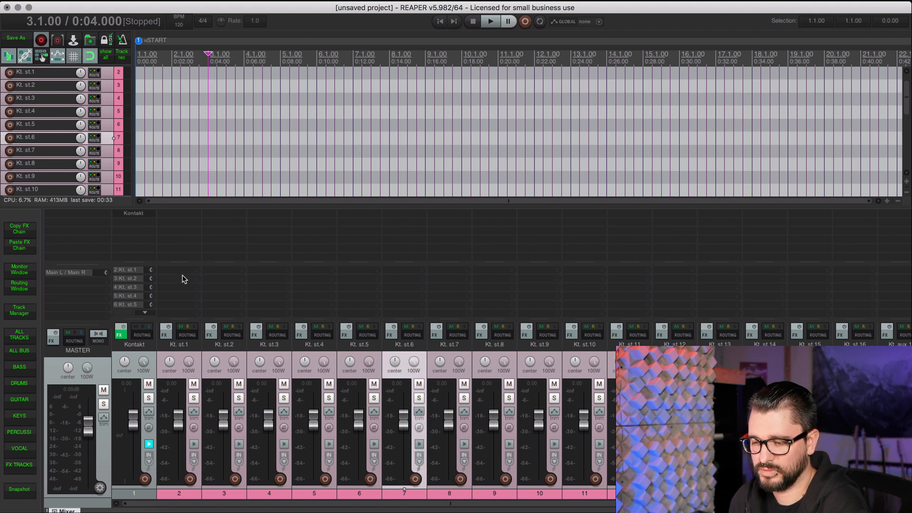
mouse_move(146, 226)
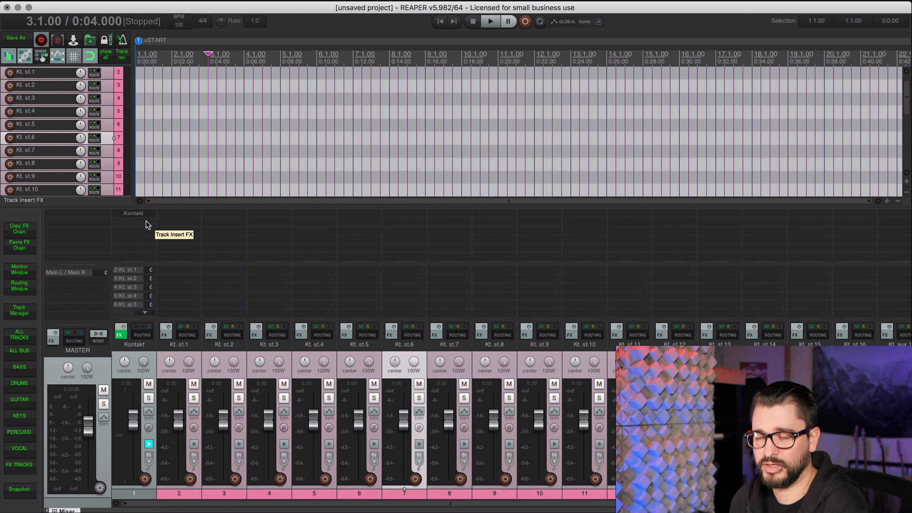
mouse_move(403, 367)
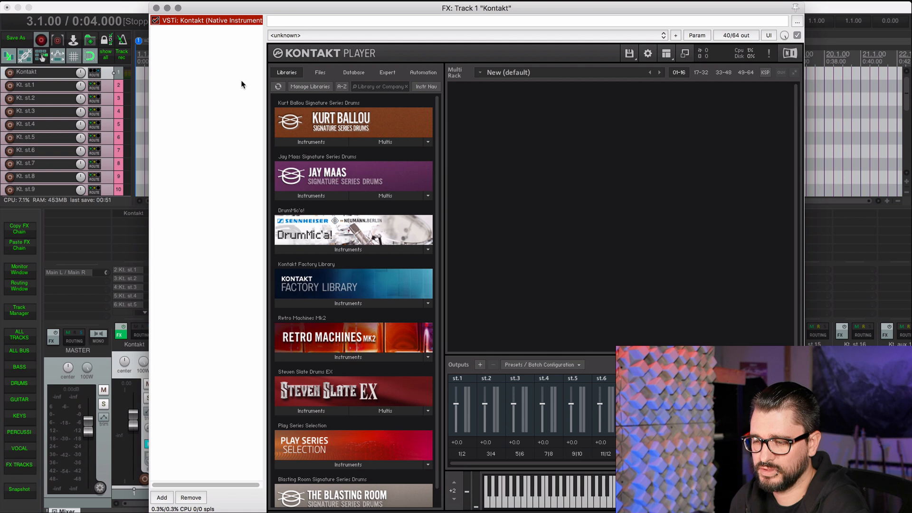
- Bring up the Kontakt VSTi instance's options menu in track 1's FX window
click(667, 54)
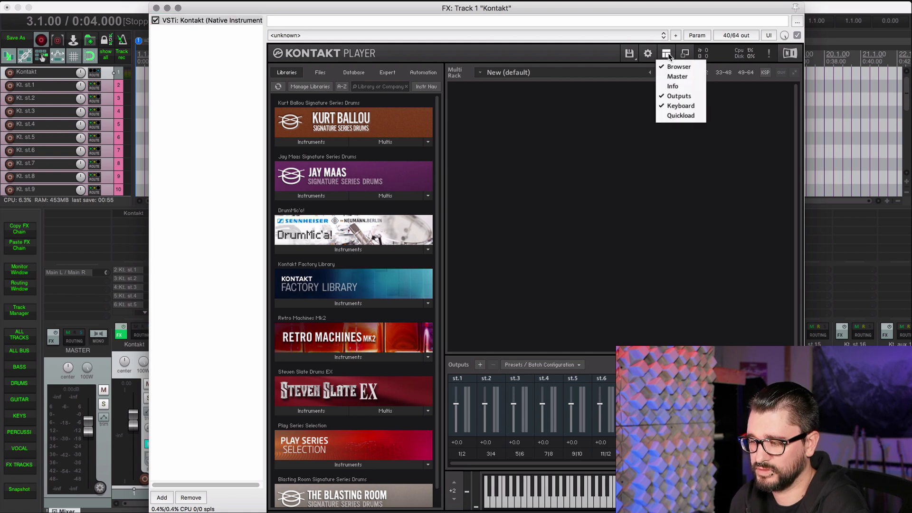
click(679, 95)
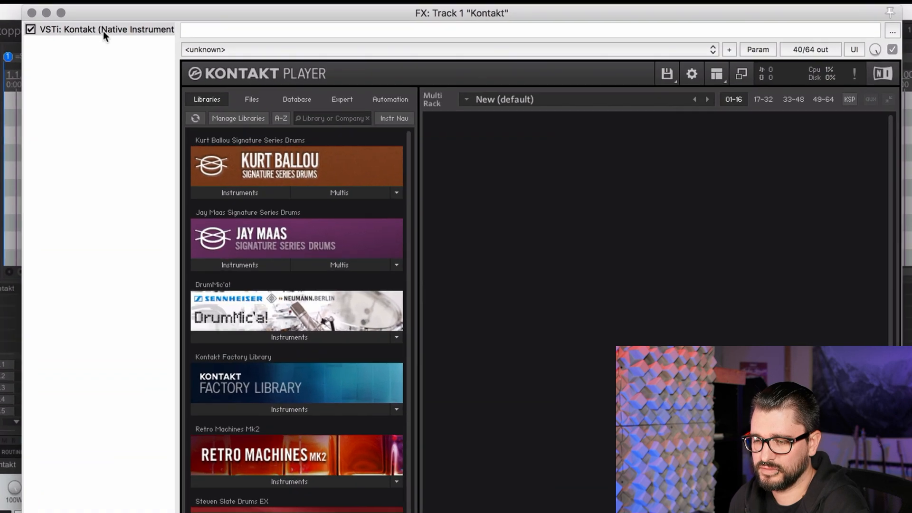
right_click(102, 29)
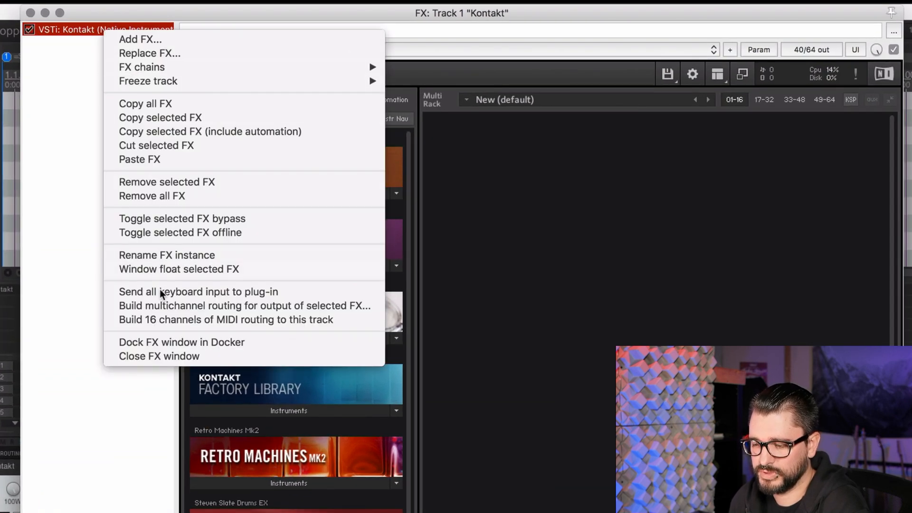
mouse_move(227, 320)
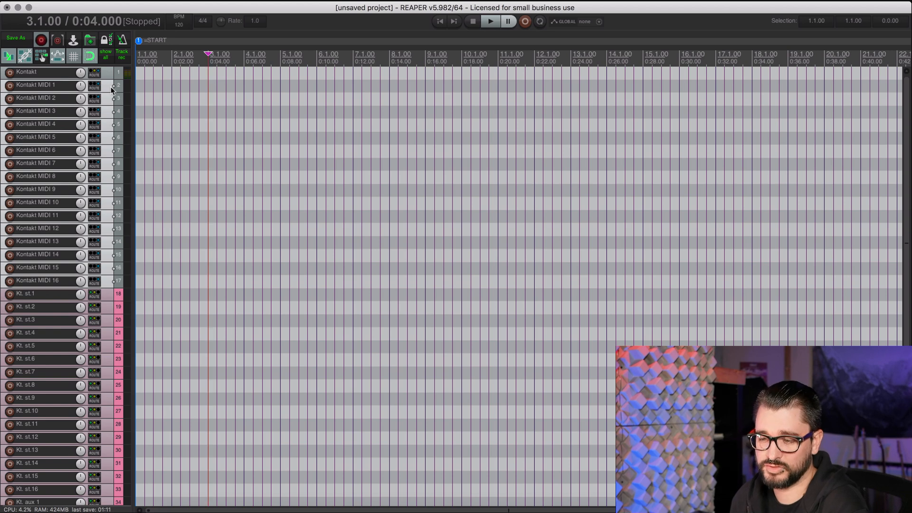
mouse_move(126, 112)
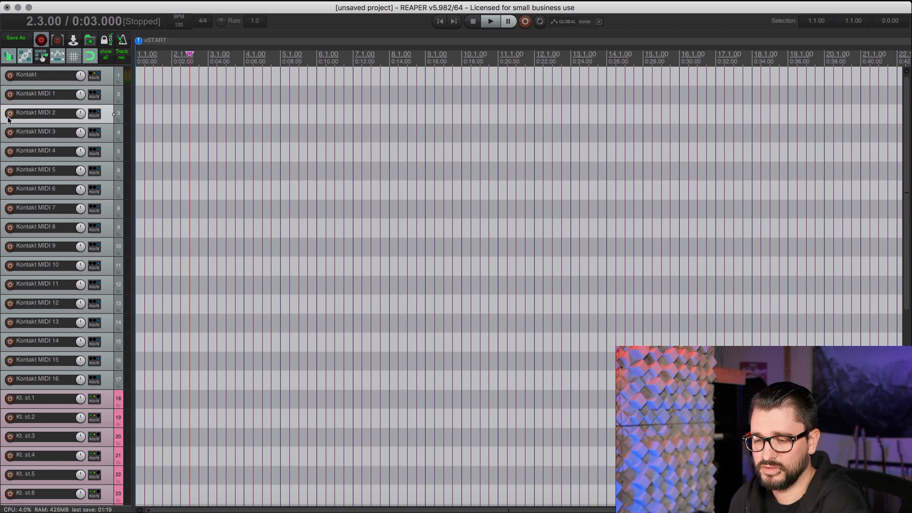
- Review the new Kontakt MIDI 1–16 tracks in the track list
click(11, 113)
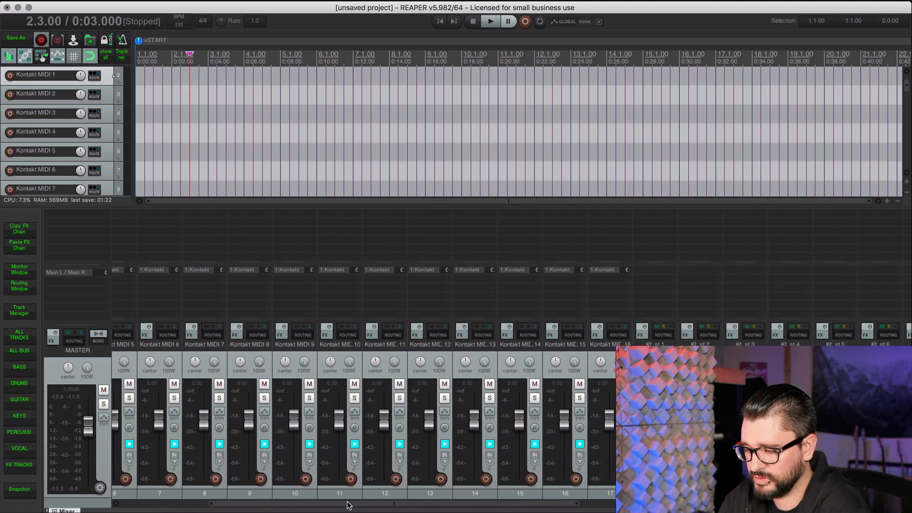
scroll(right, 3)
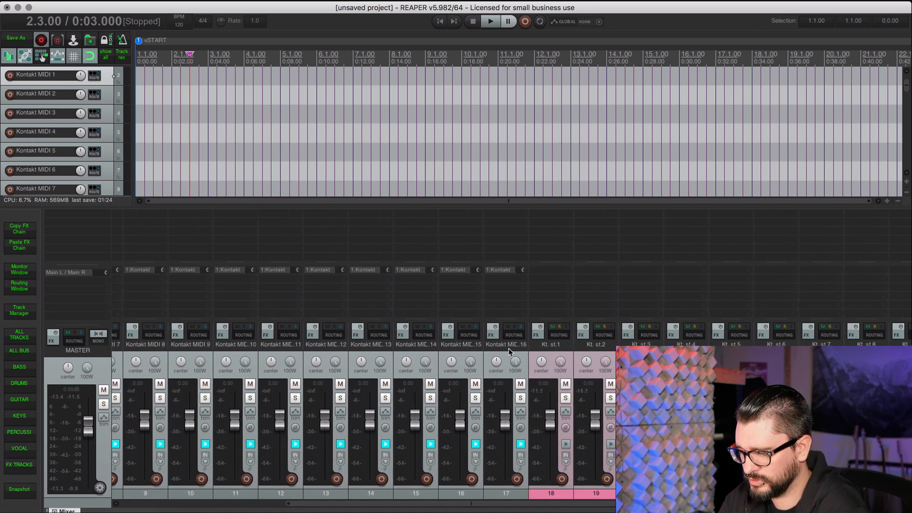
scroll(down, 3)
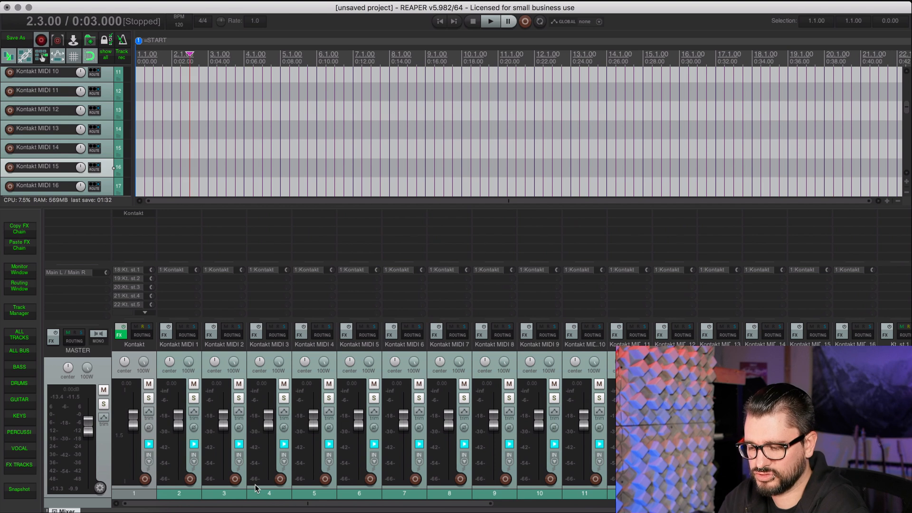
scroll(up, 3)
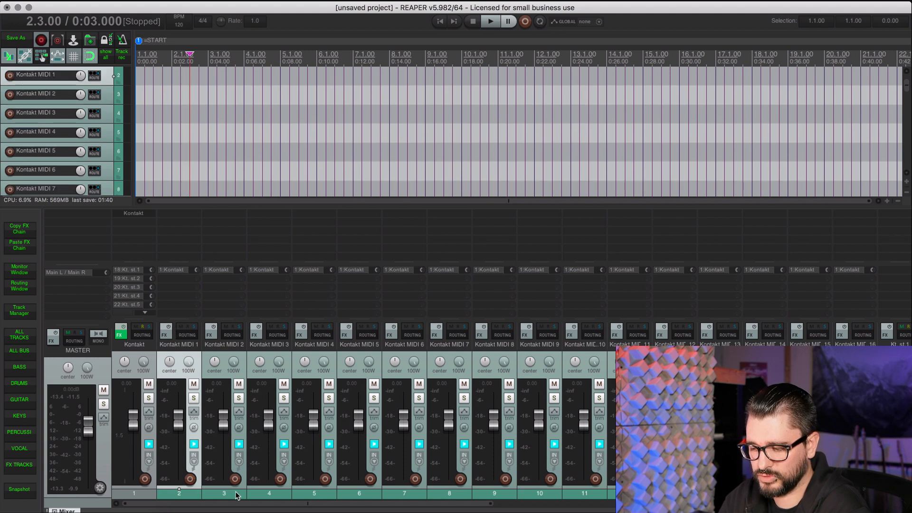
click(326, 480)
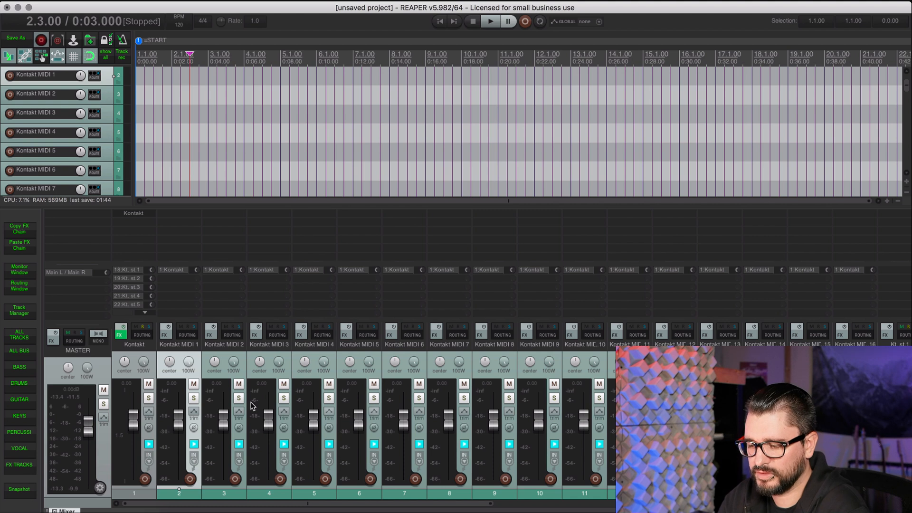
mouse_move(243, 326)
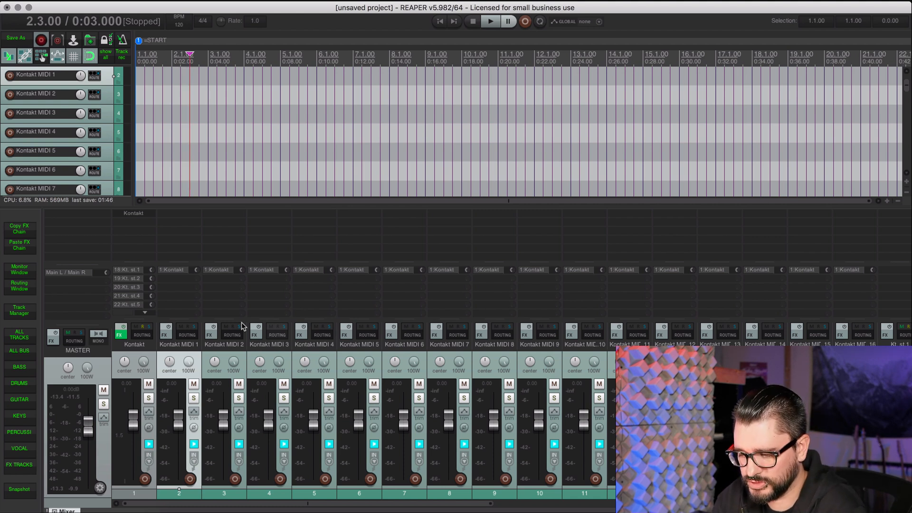
mouse_move(190, 349)
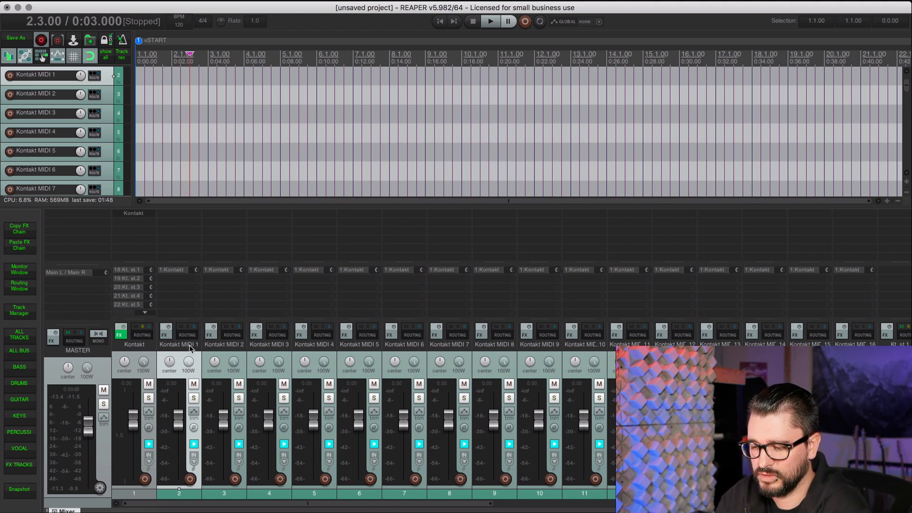
mouse_move(194, 353)
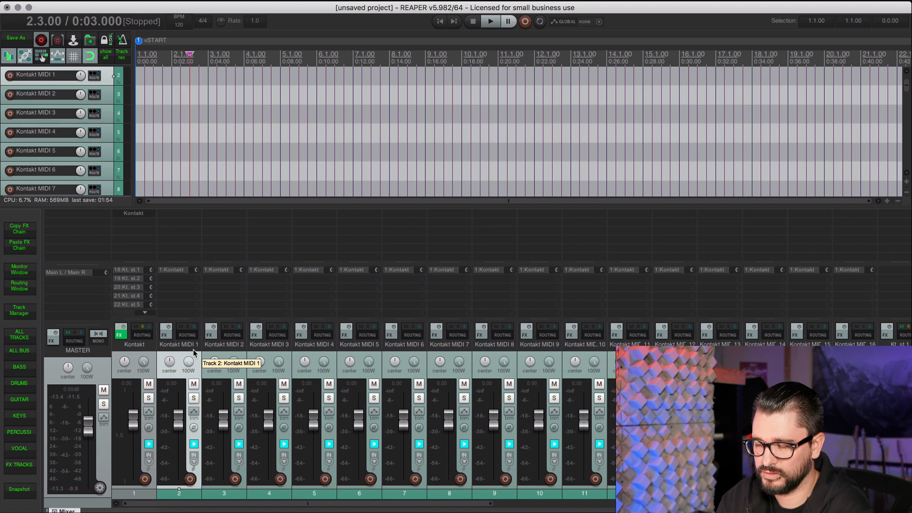
mouse_move(137, 216)
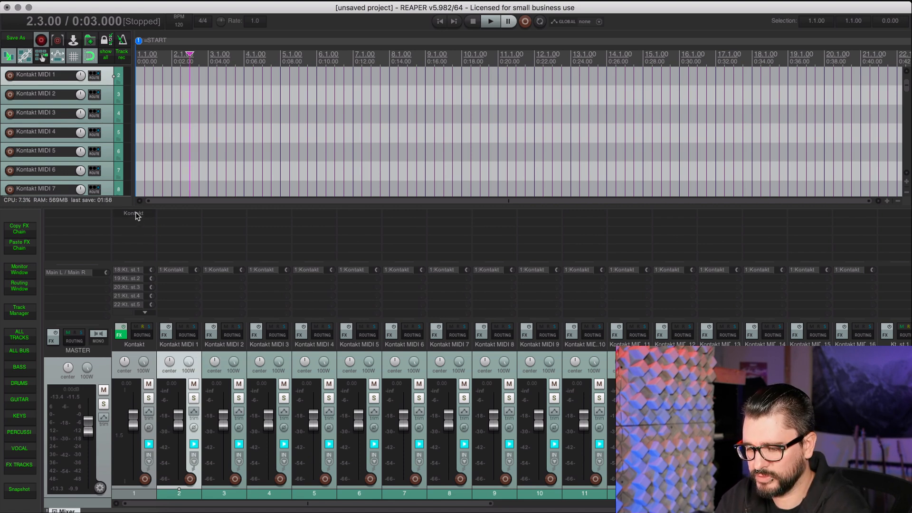
click(120, 331)
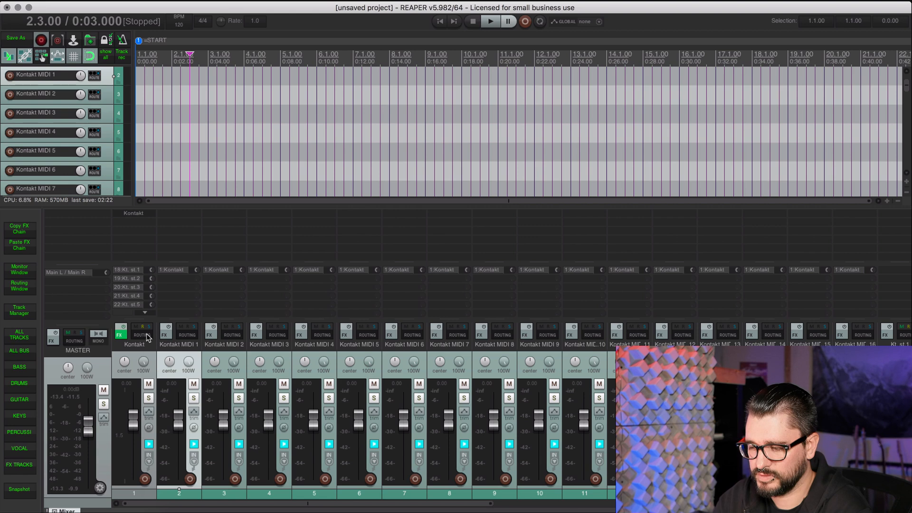
- Show the Kontakt track's routing with receives from Kontakt MIDI 1 onward on channels 1, 2, 3…
click(142, 328)
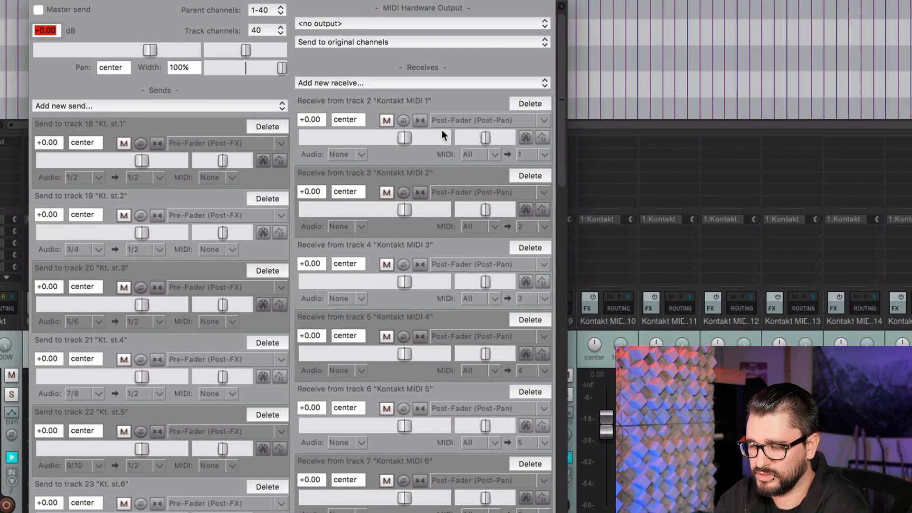
mouse_move(486, 169)
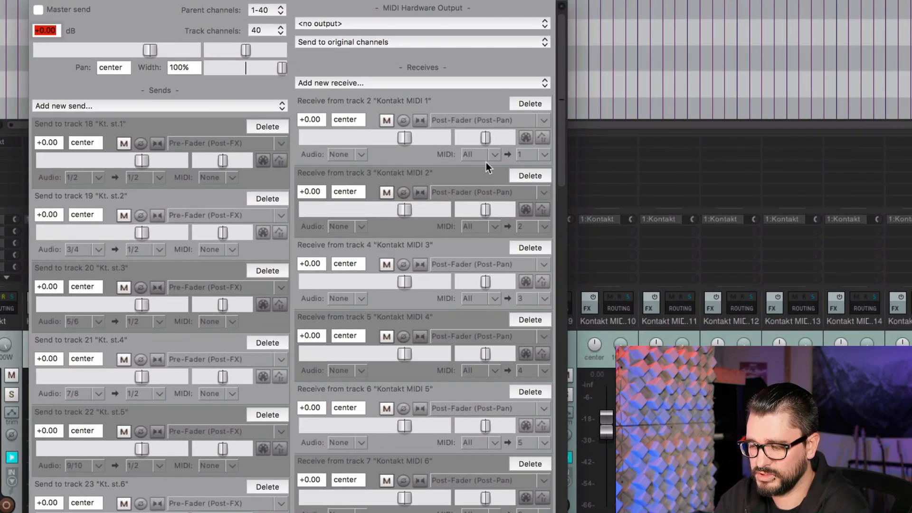
mouse_move(491, 269)
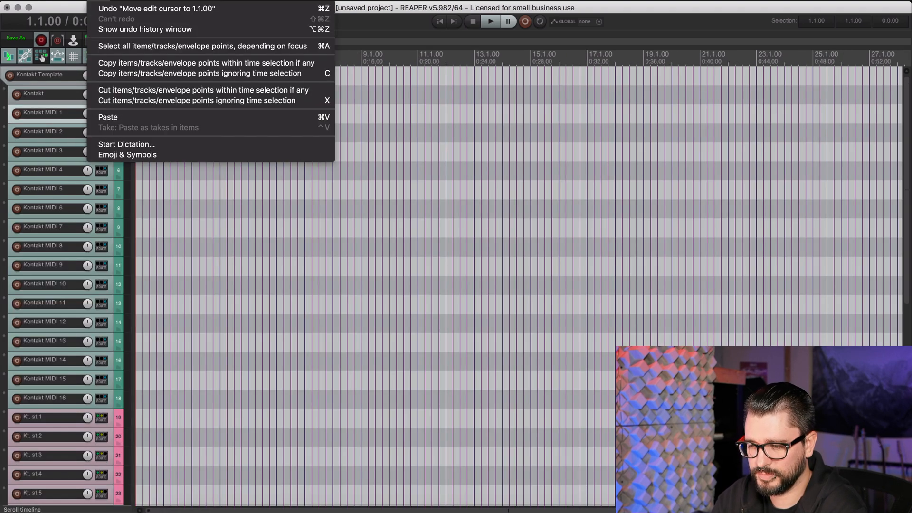
- Show the Track Manager from the View menu, listing Kontakt, its MIDI and output tracks
click(146, 7)
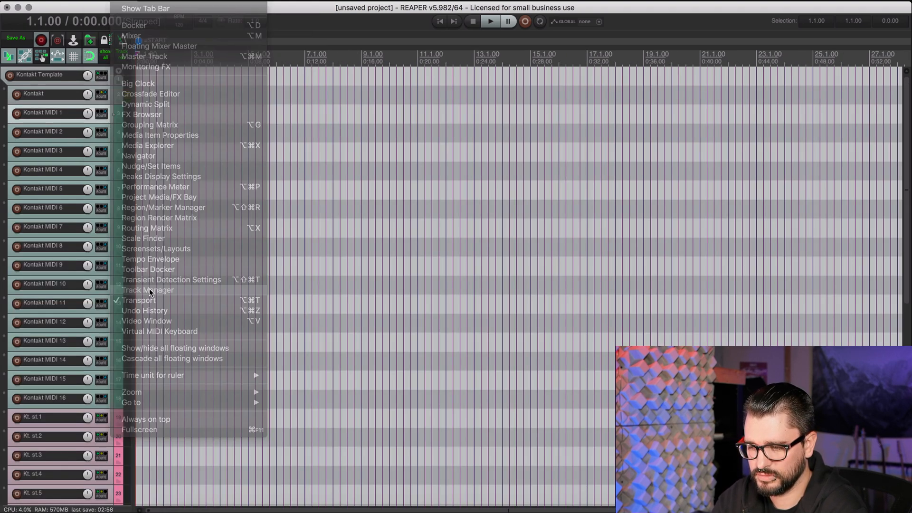
click(147, 289)
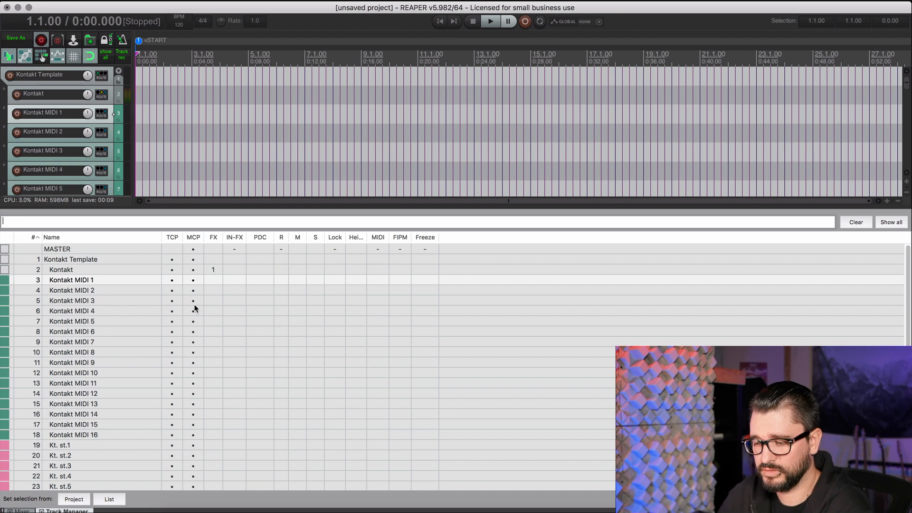
mouse_move(190, 280)
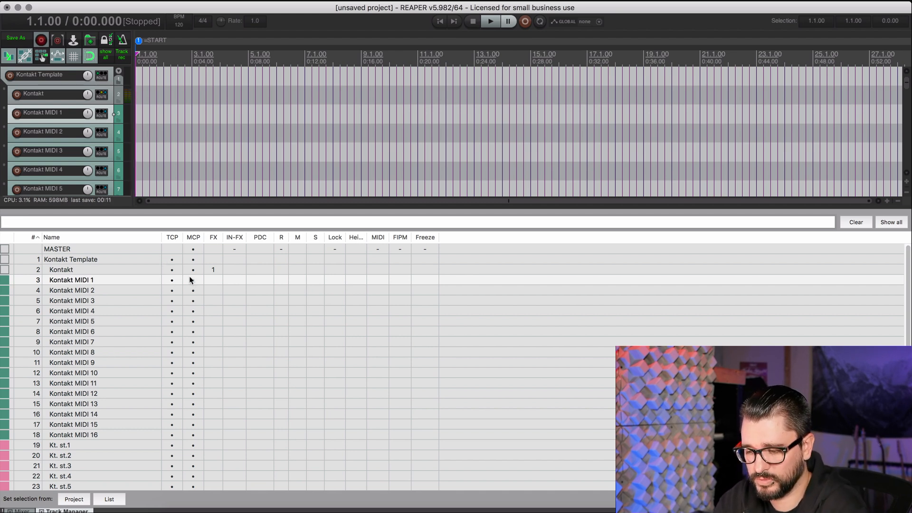
- Untick TCP for the Kt. st/aux tracks and MCP for Kontakt MIDI 1–16 in Track Manager
scroll(down, 3)
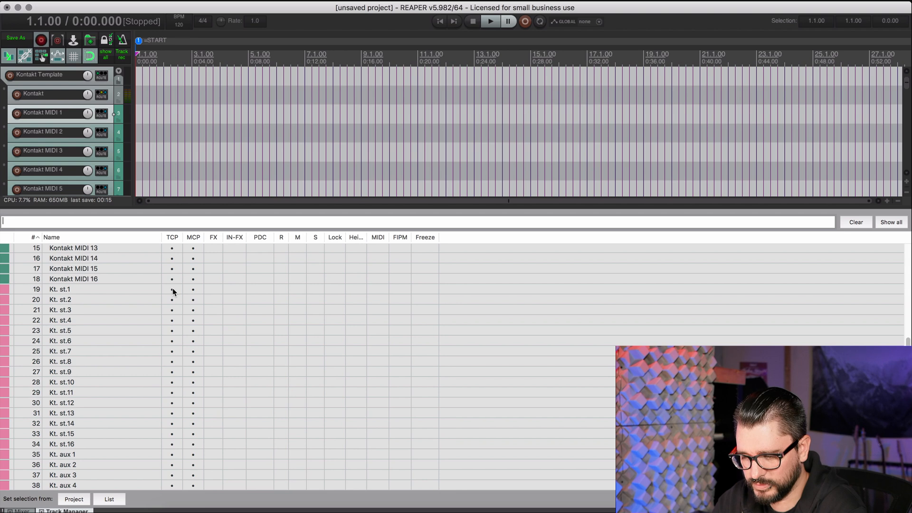
scroll(up, 3)
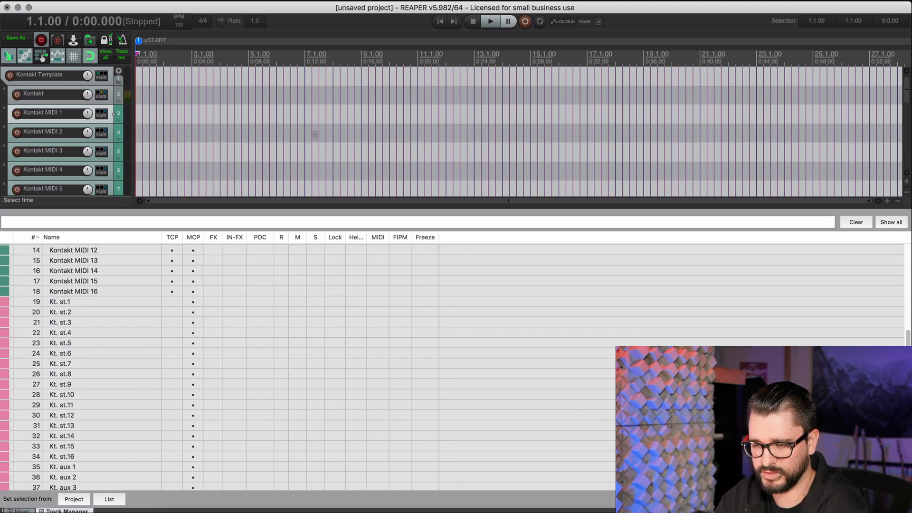
scroll(down, 3)
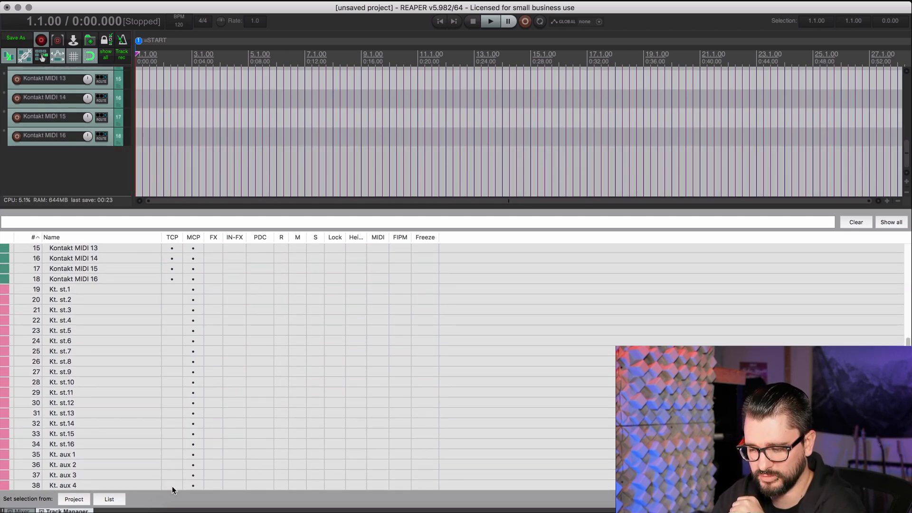
scroll(up, 3)
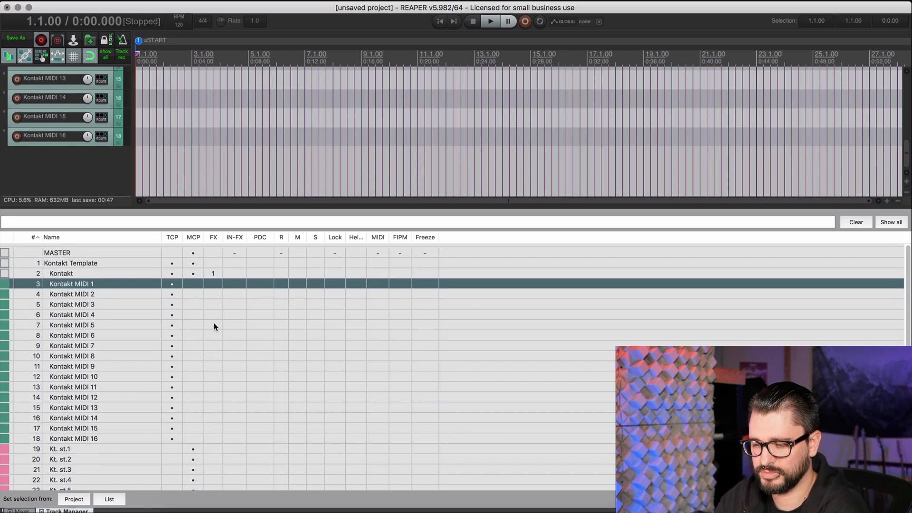
scroll(down, 3)
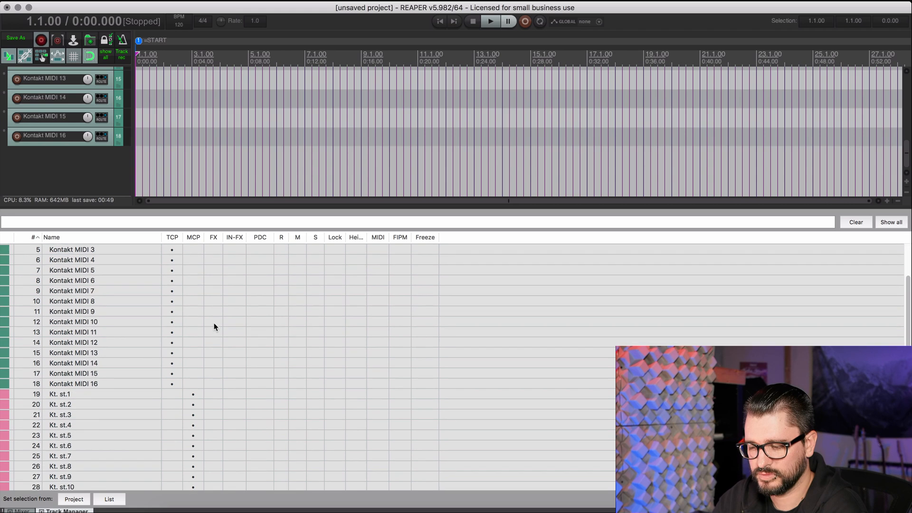
scroll(down, 3)
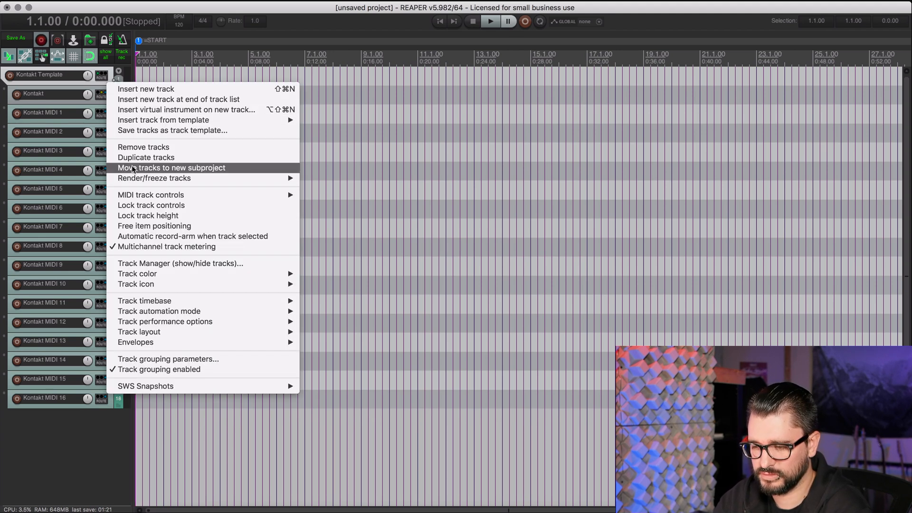
mouse_move(171, 130)
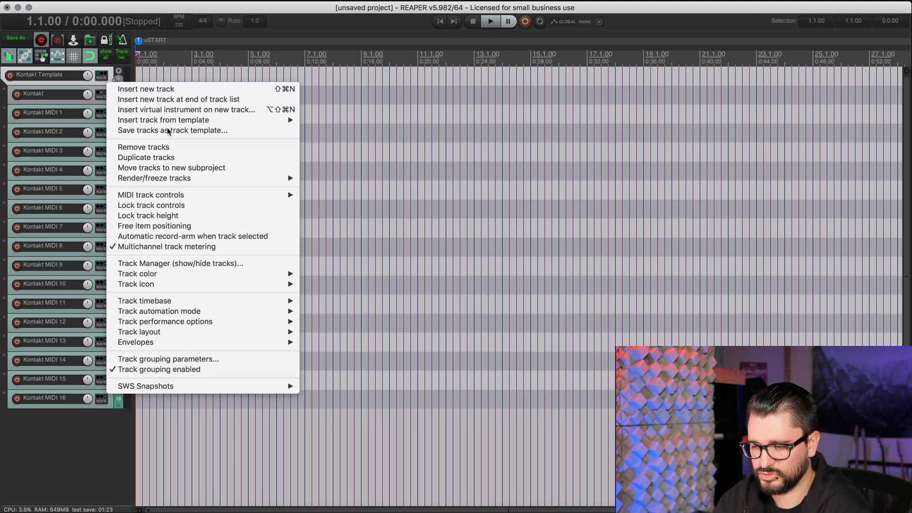
- Save the tracks as a track template named 'Kontakt 6 16-…'
click(172, 131)
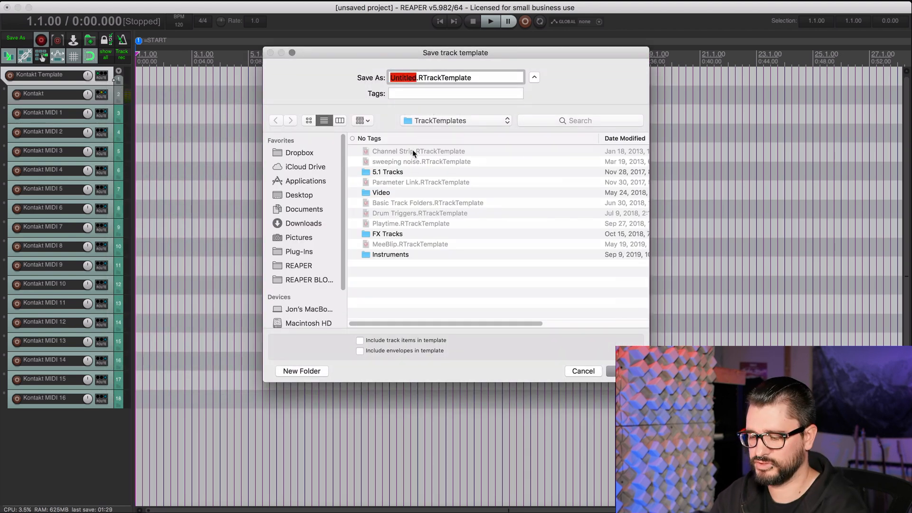
text(Kontakt)
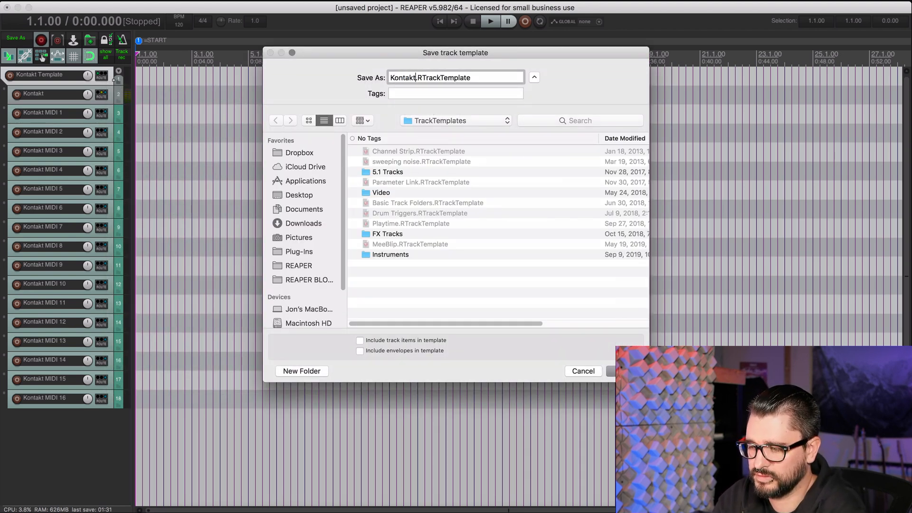
text(6)
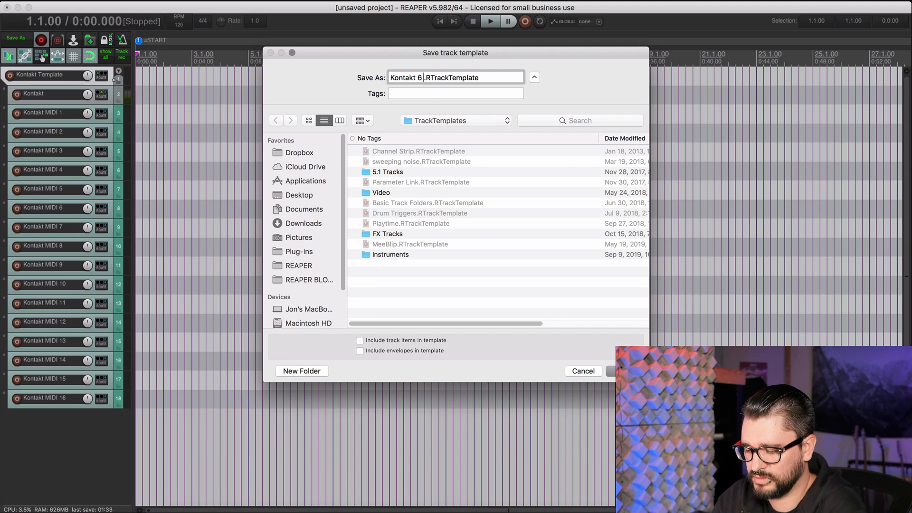
text(16-)
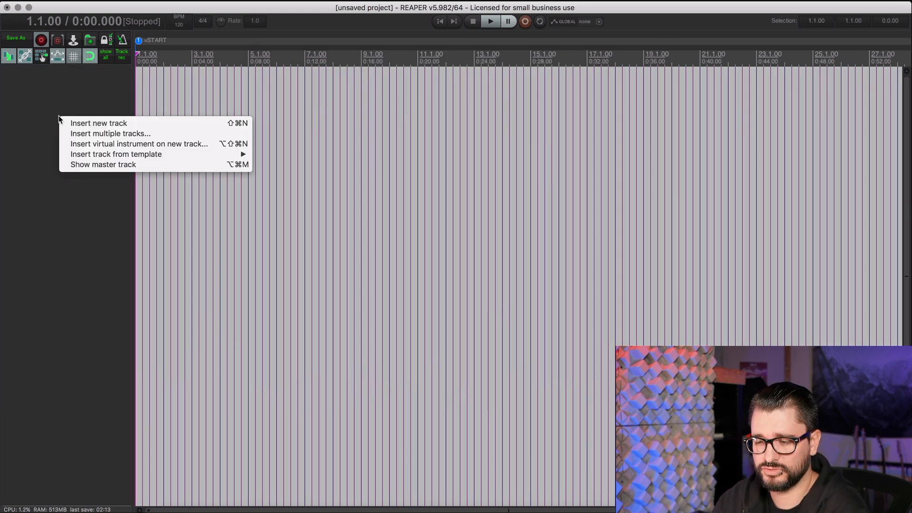
mouse_move(138, 143)
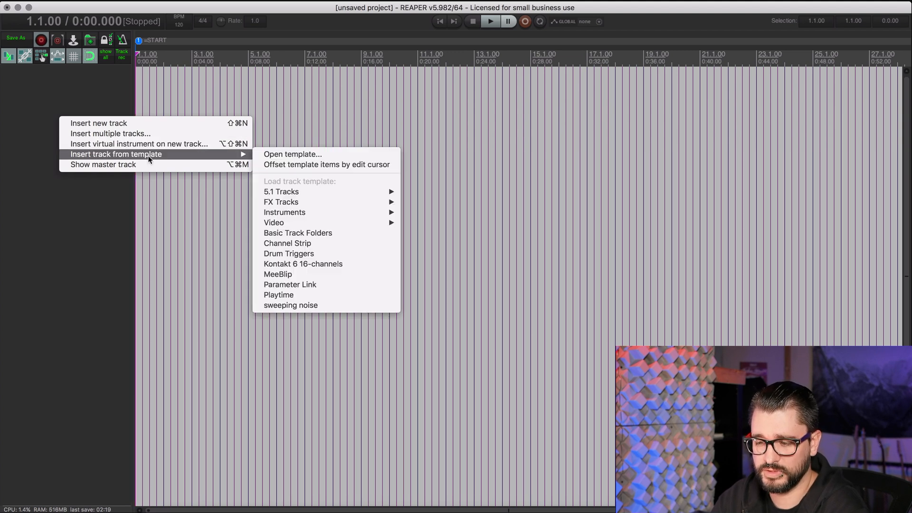
mouse_move(302, 263)
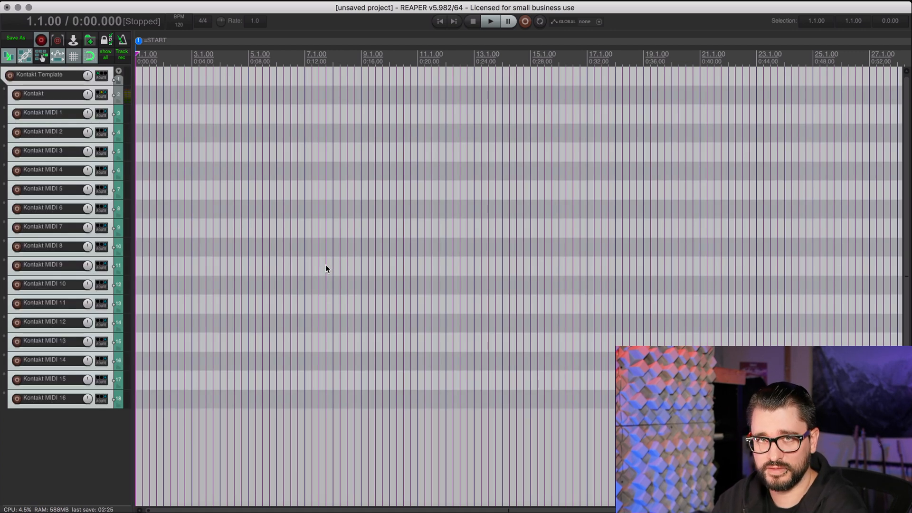
- Insert the Kontakt 6 16-channels track template into the empty track panel
click(19, 510)
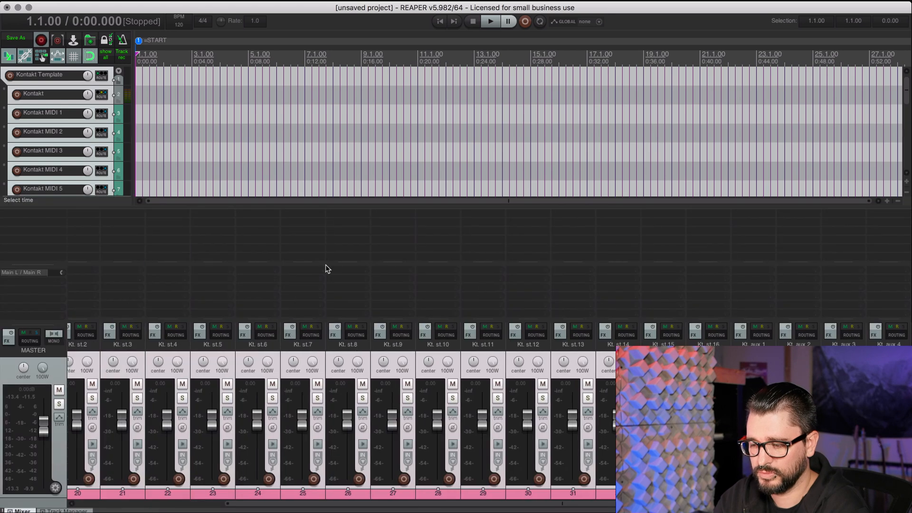